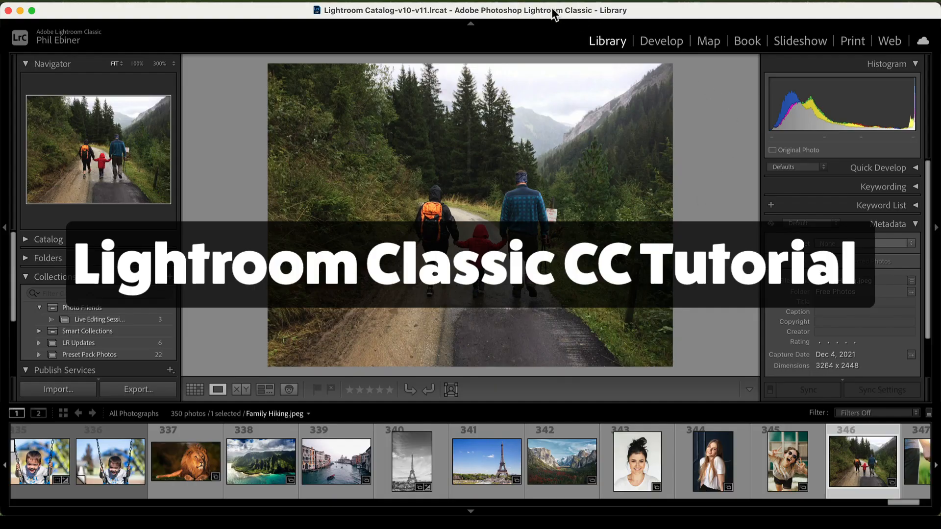
pyautogui.moveTo(661, 40)
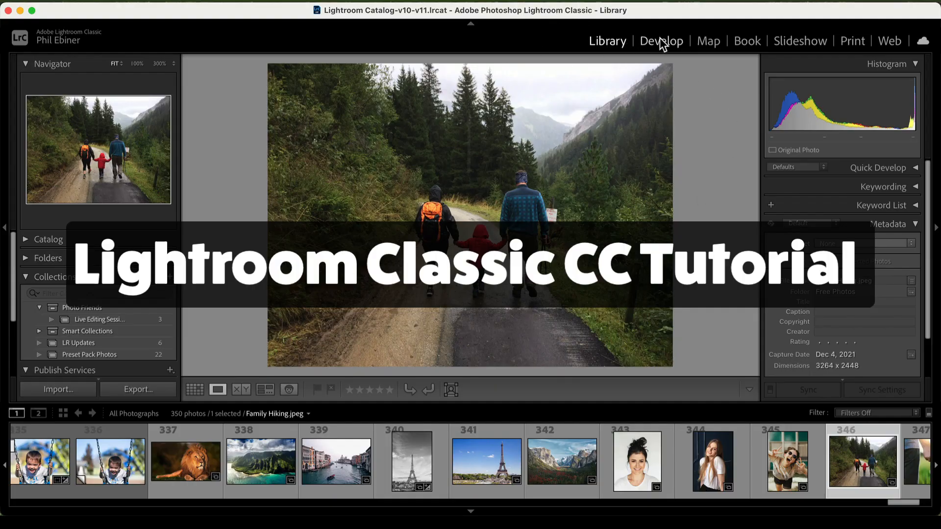
# - Switch the hiking photo to the Develop module, then collapse and re-expand the Presets panel
pyautogui.click(660, 41)
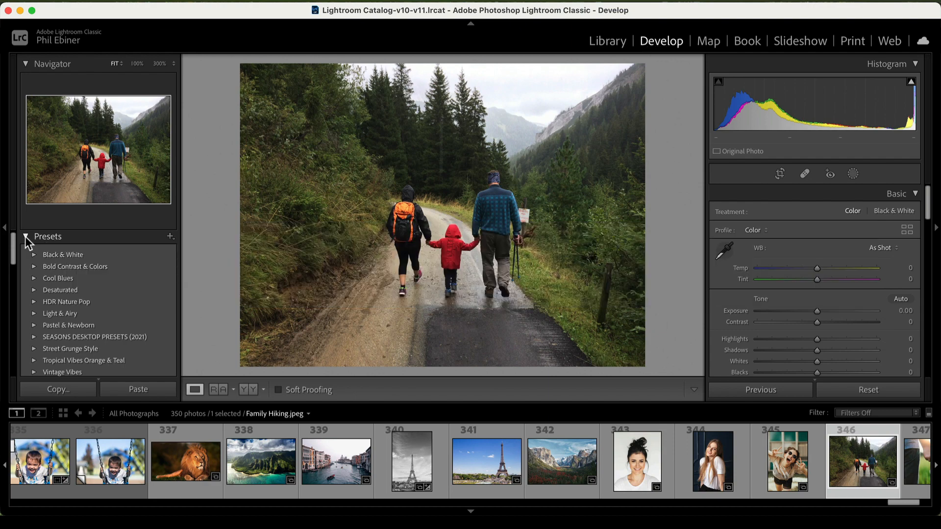
pyautogui.click(26, 236)
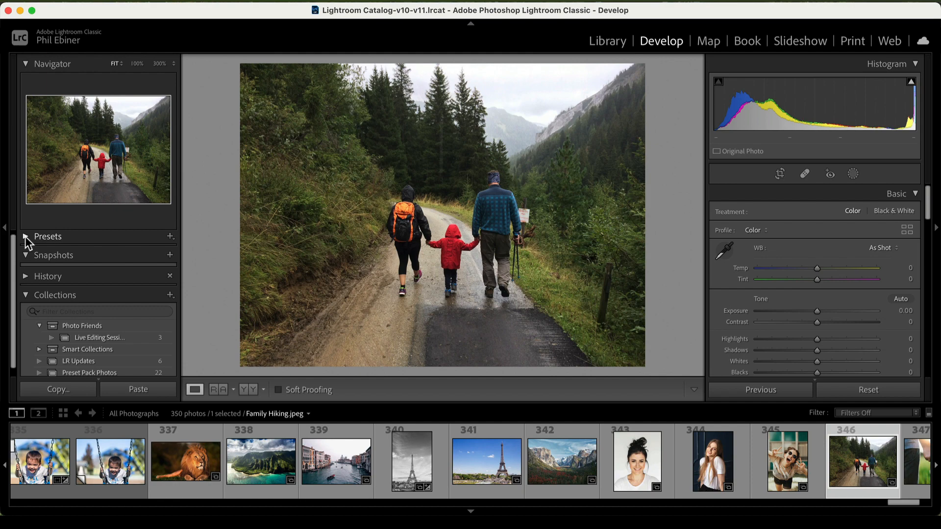
pyautogui.click(48, 236)
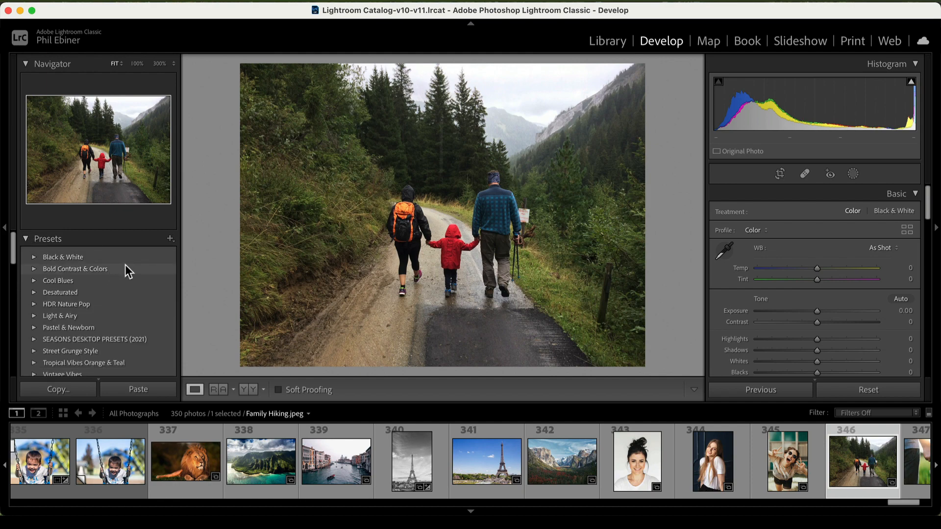
pyautogui.scroll(-3)
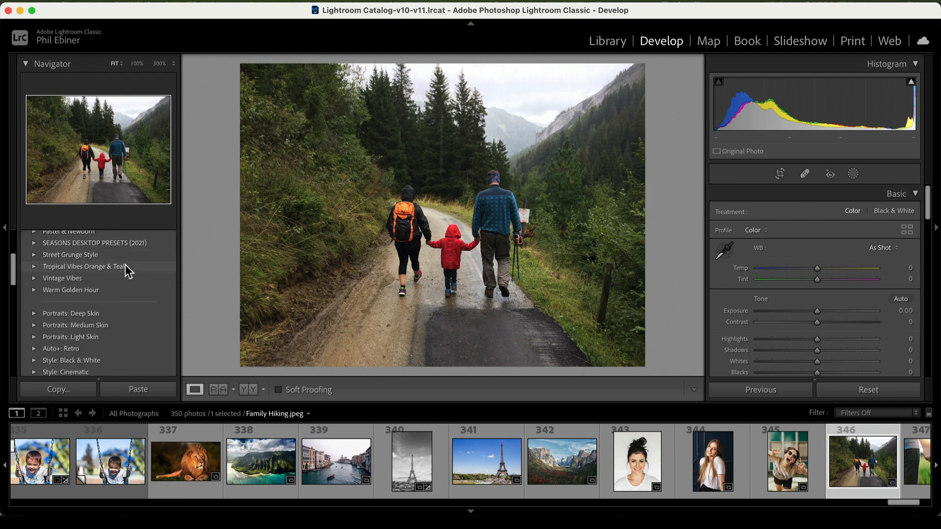
pyautogui.scroll(3)
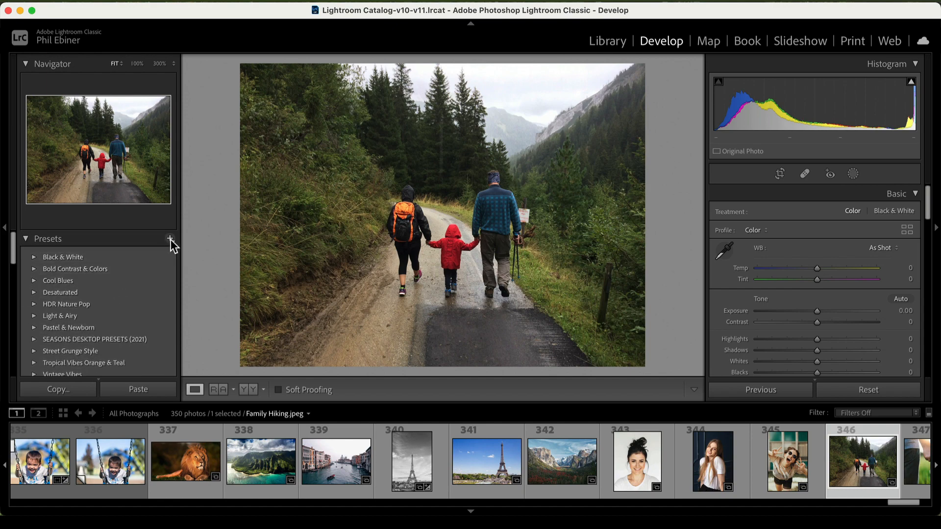
pyautogui.moveTo(183, 270)
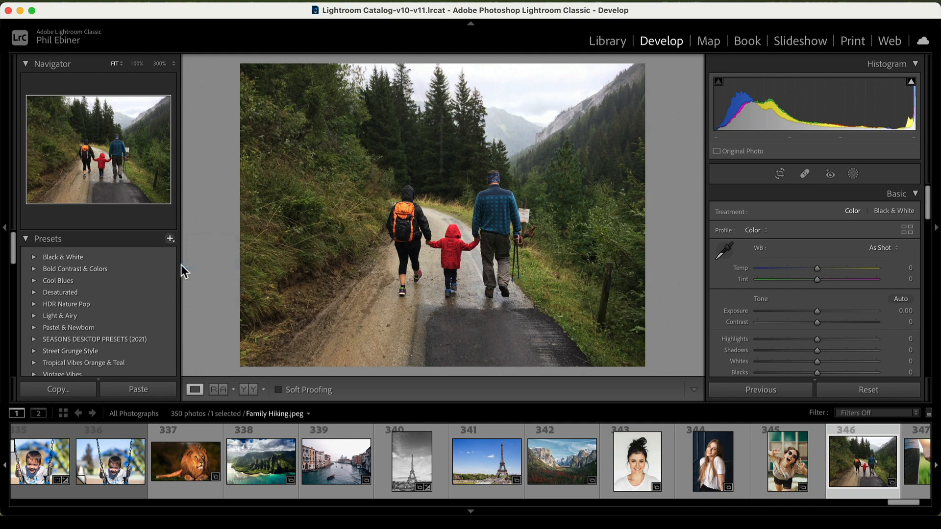
# - Import all eleven Flat Matte .xmp preset files from the Desktop folder
pyautogui.click(171, 238)
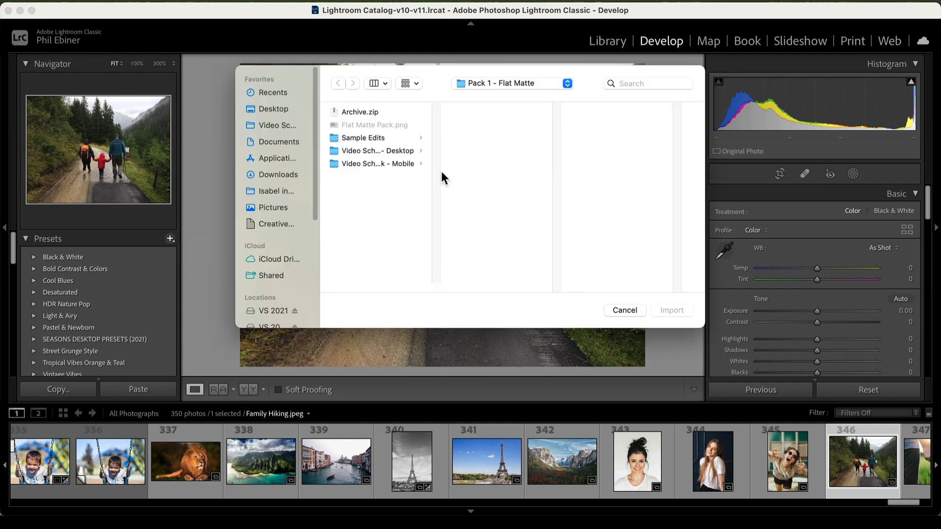
pyautogui.moveTo(412, 158)
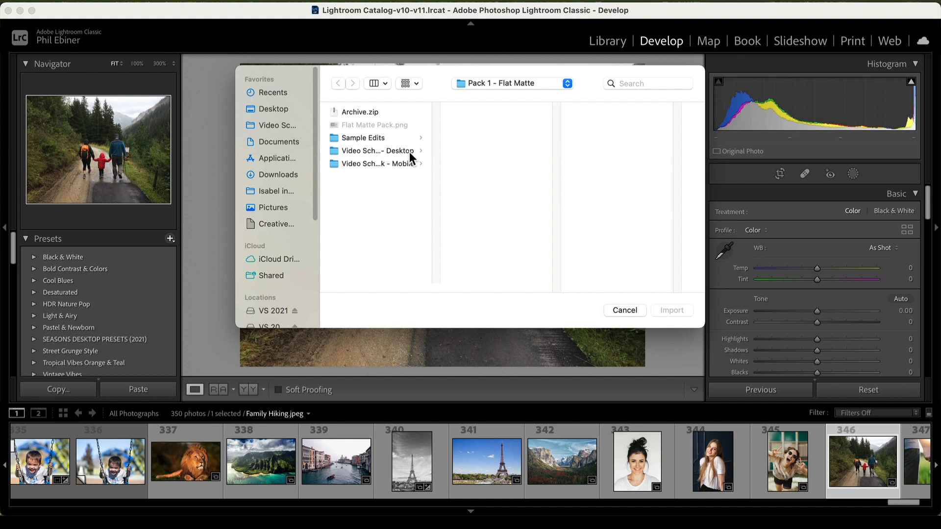
pyautogui.click(377, 150)
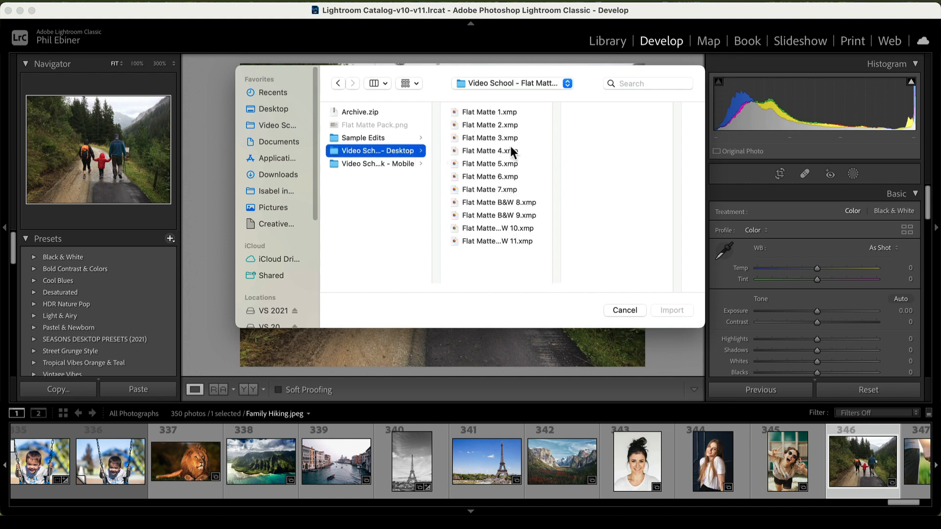
pyautogui.moveTo(498, 176)
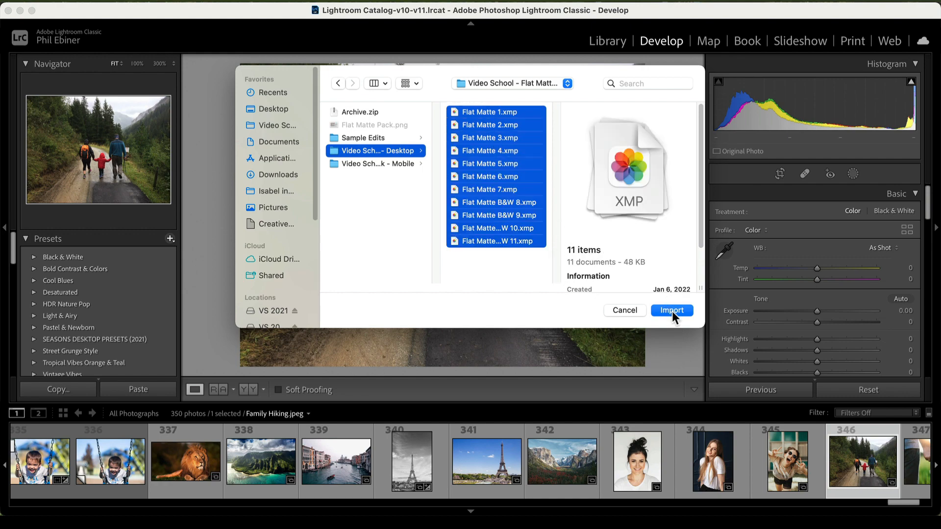
pyautogui.click(671, 310)
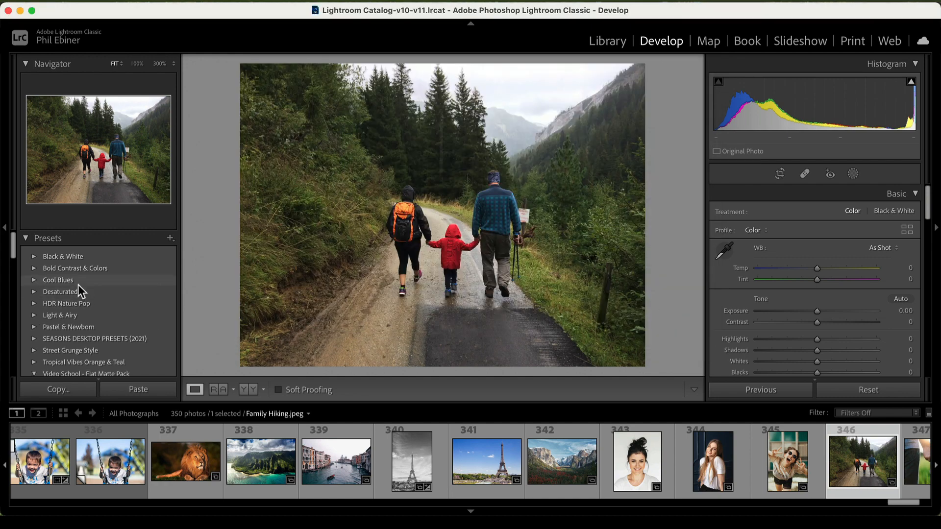
# - Expand the Video School - Flat Matte Pack group and apply Flat Matte B&W 8
pyautogui.click(35, 373)
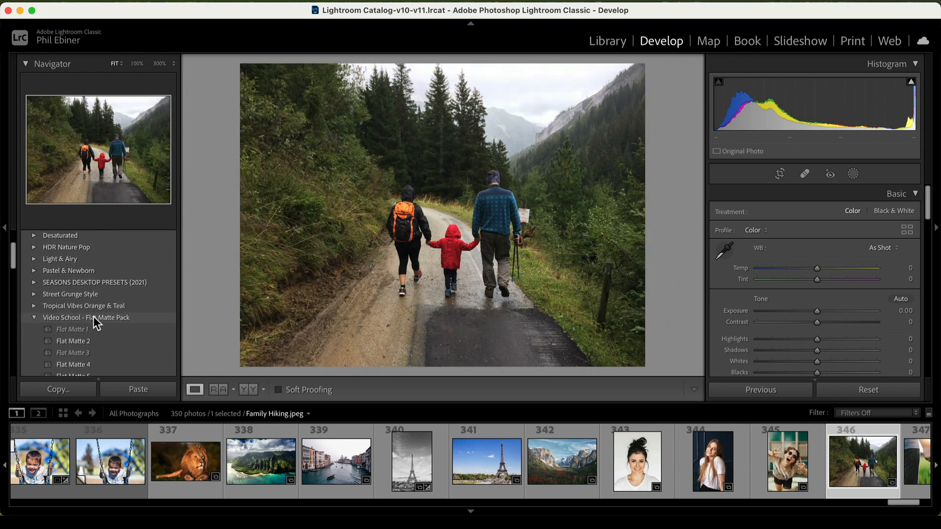
pyautogui.scroll(-3)
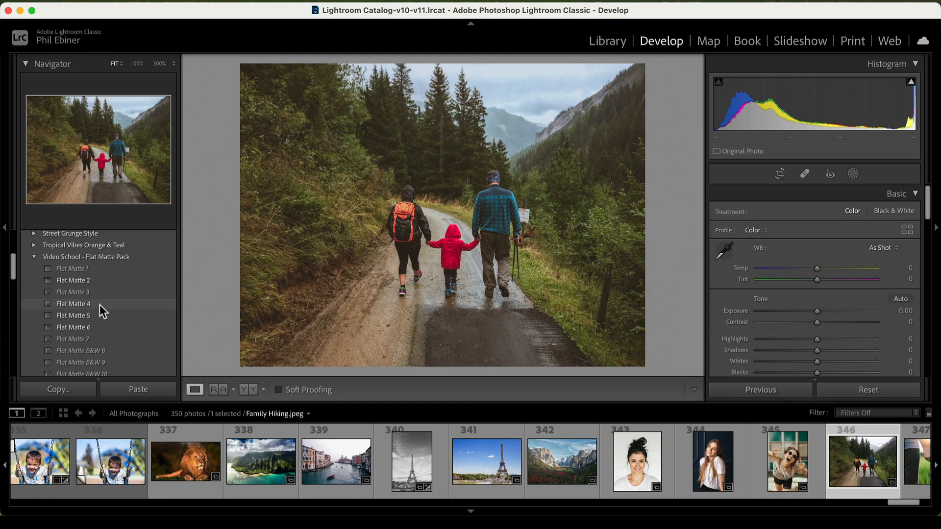
pyautogui.moveTo(74, 315)
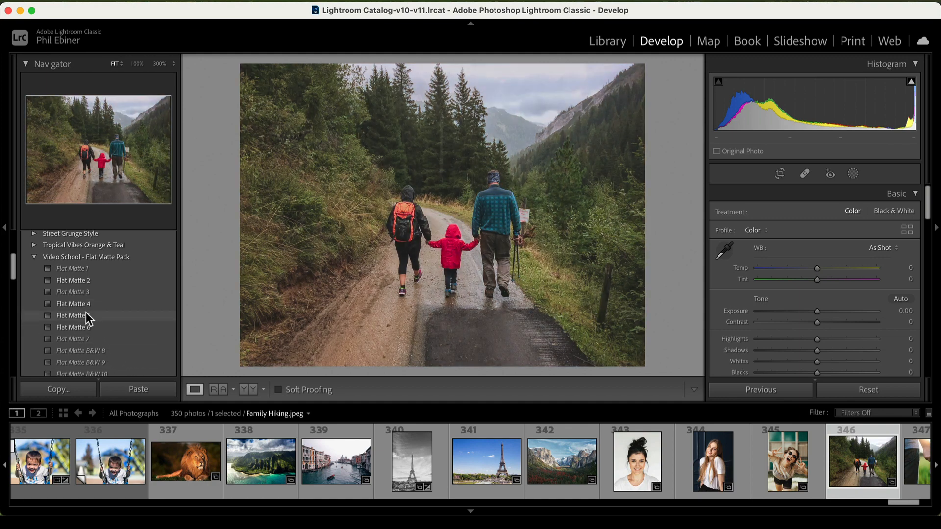
pyautogui.moveTo(72, 294)
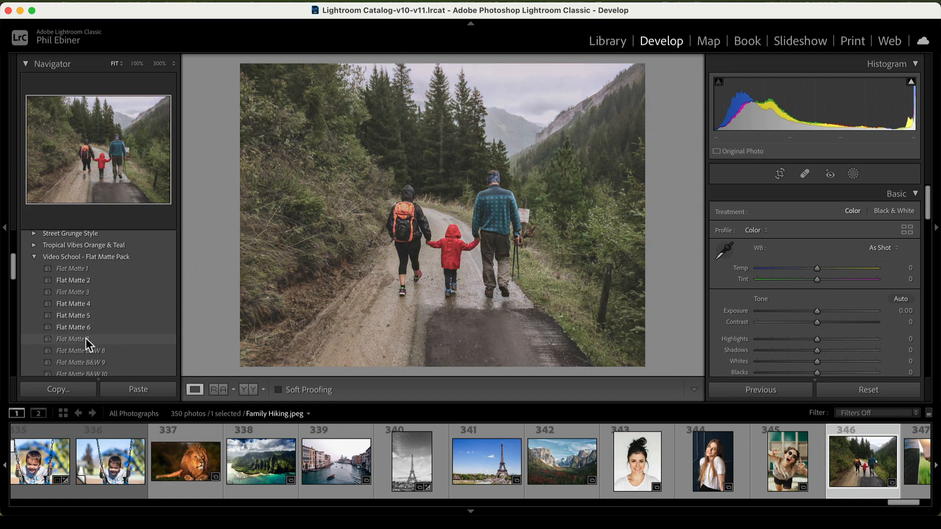
pyautogui.click(81, 350)
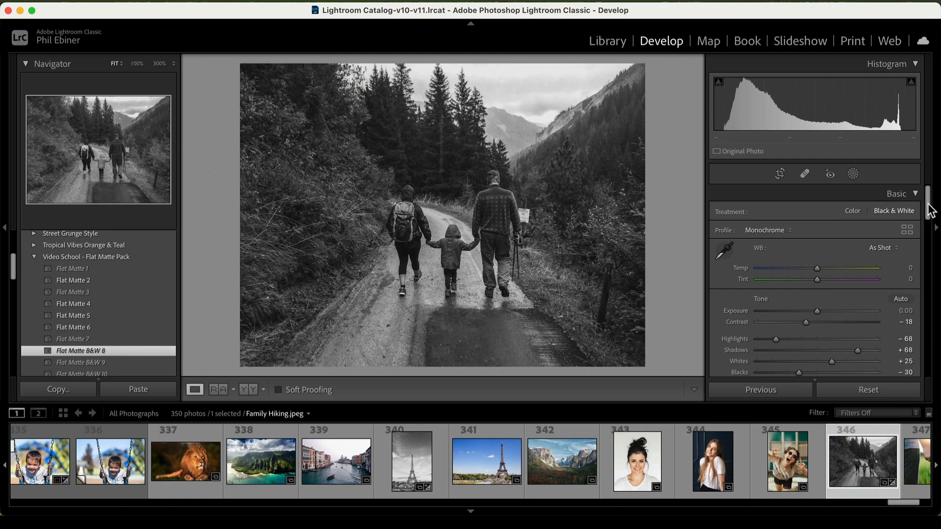
pyautogui.scroll(-3)
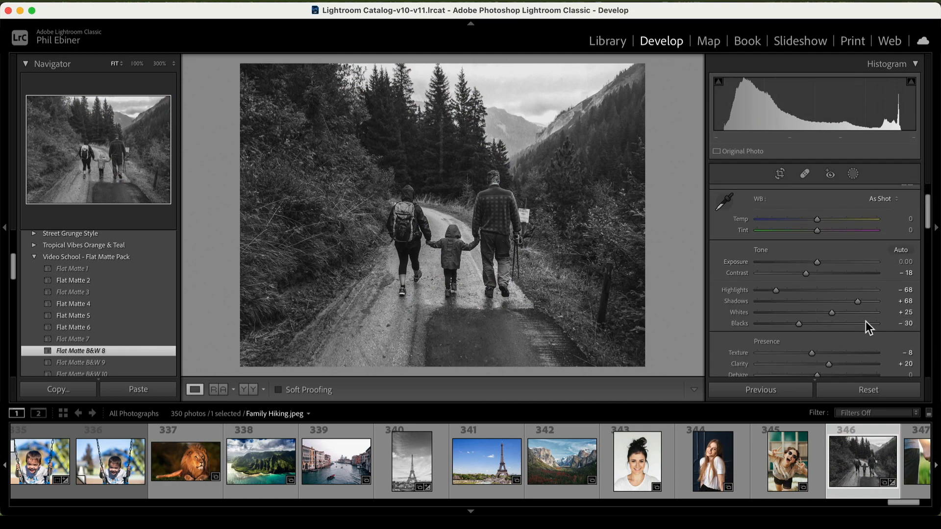
pyautogui.moveTo(833, 269)
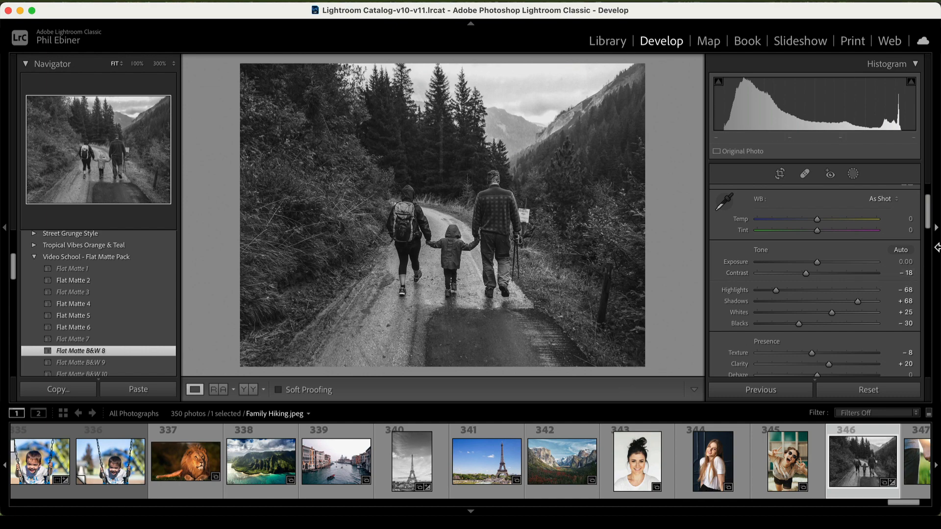
pyautogui.moveTo(810, 282)
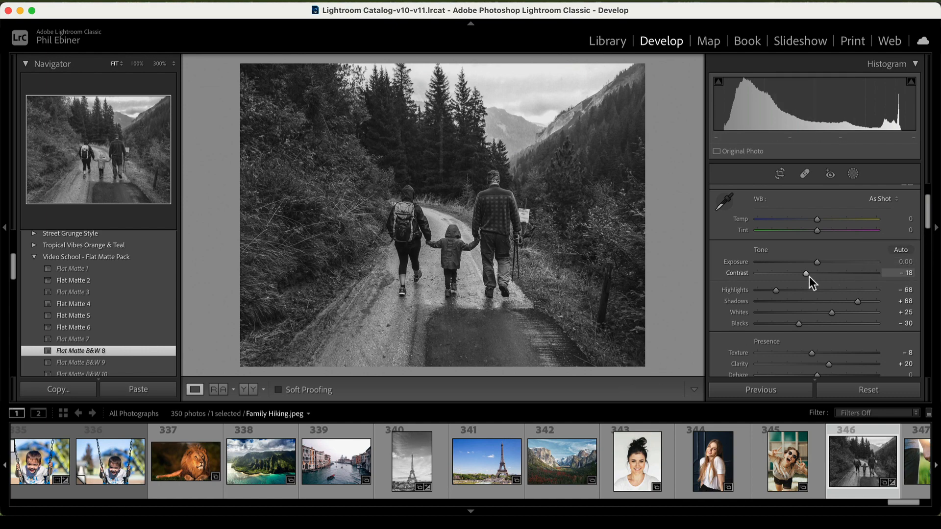
pyautogui.moveTo(880, 282)
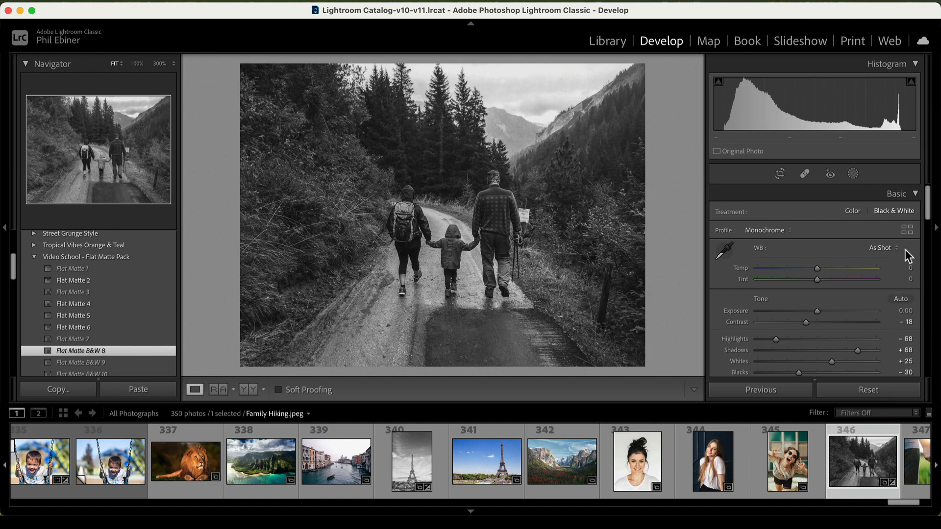
pyautogui.moveTo(911, 227)
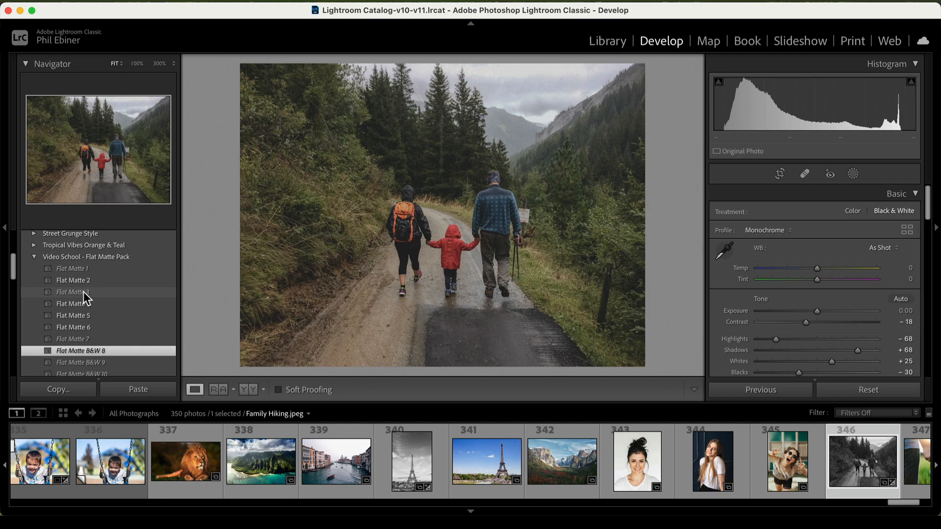
# - Try Flat Matte 4 and Flat Matte 2, then settle on Flat Matte 3
pyautogui.click(74, 303)
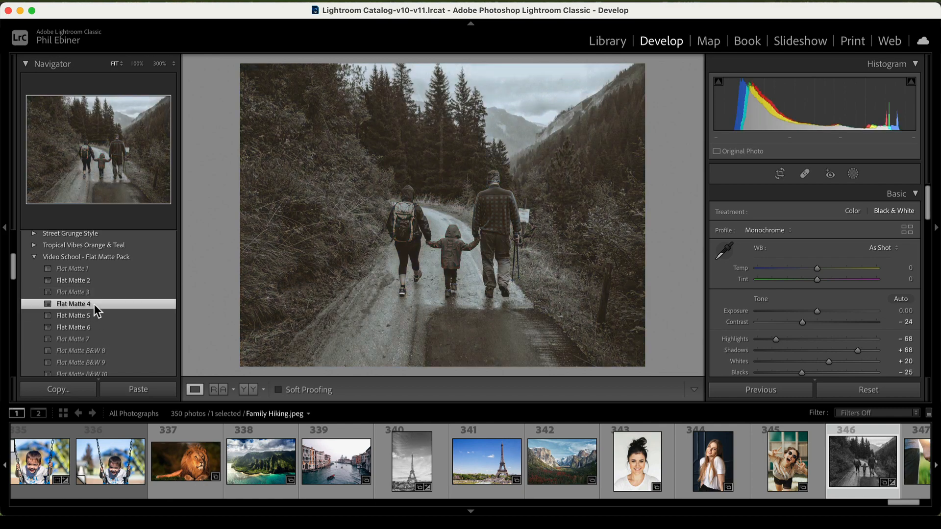
pyautogui.click(72, 304)
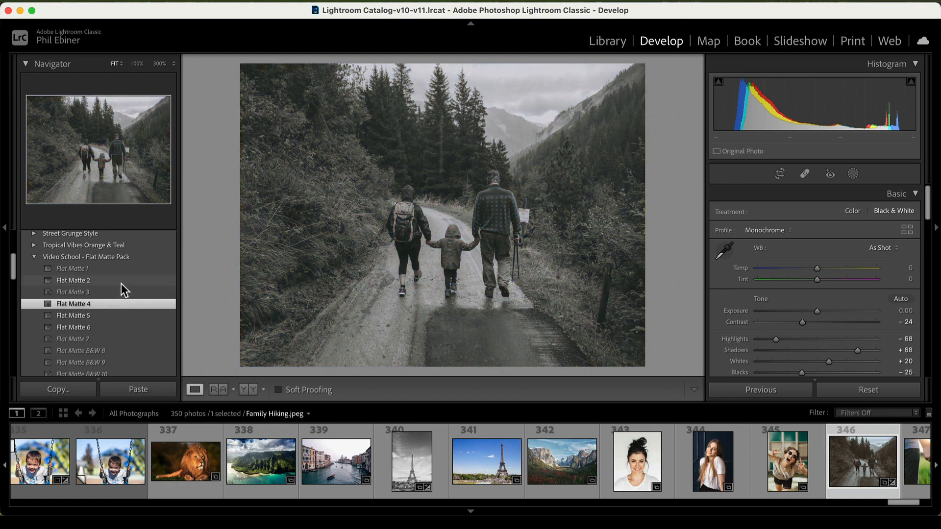
pyautogui.click(73, 280)
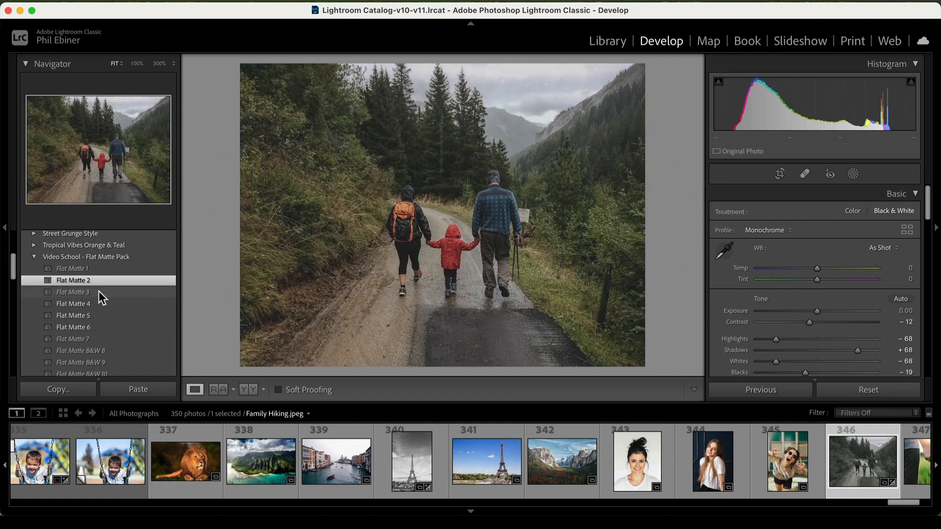
pyautogui.click(72, 292)
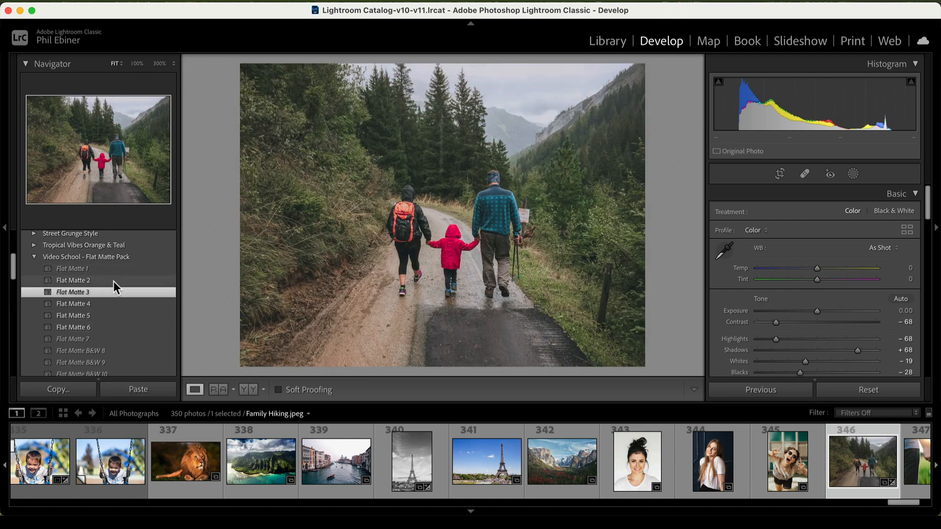
pyautogui.click(73, 292)
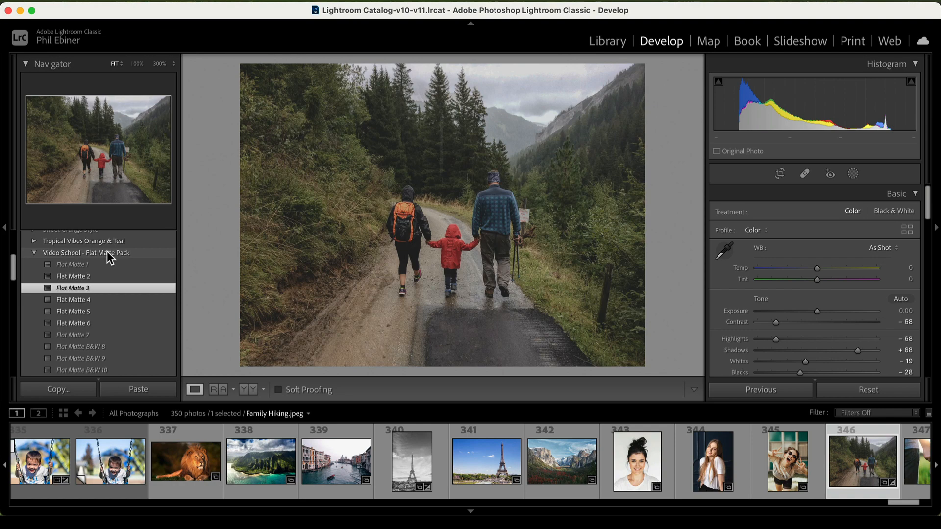
# - Show the context menus for the Flat Matte group and one of its presets
pyautogui.rightClick(87, 251)
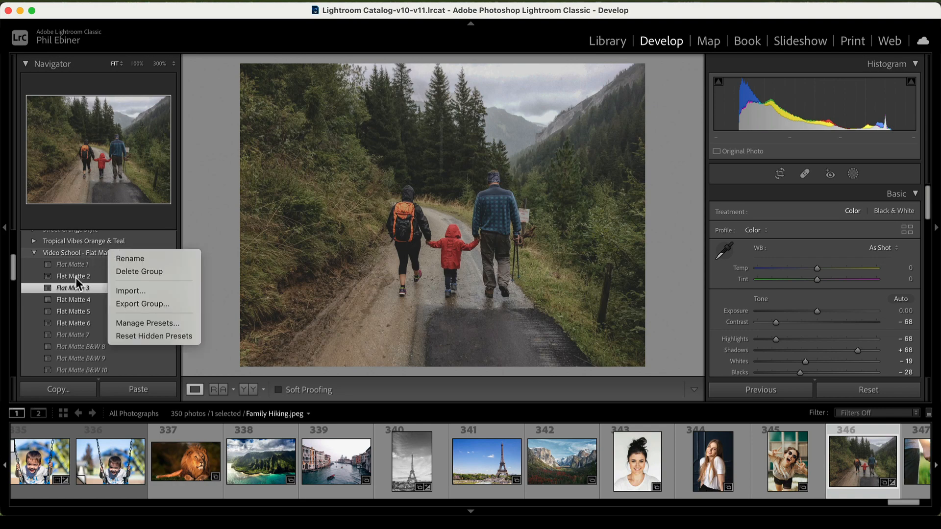
pyautogui.moveTo(139, 271)
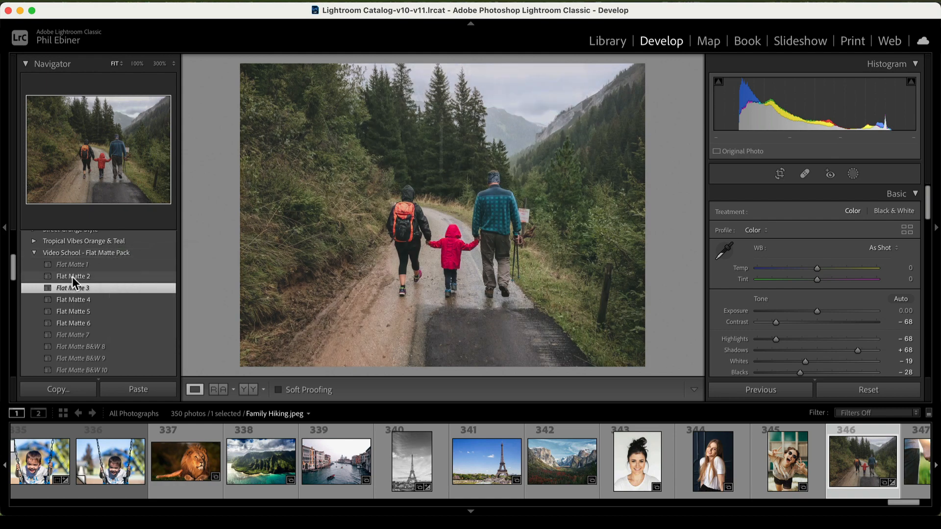
pyautogui.rightClick(72, 287)
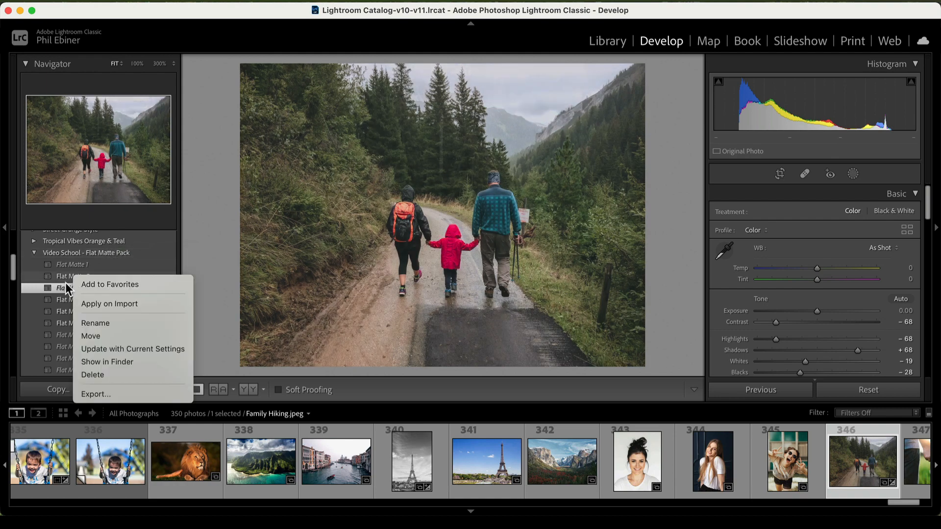
pyautogui.moveTo(23, 270)
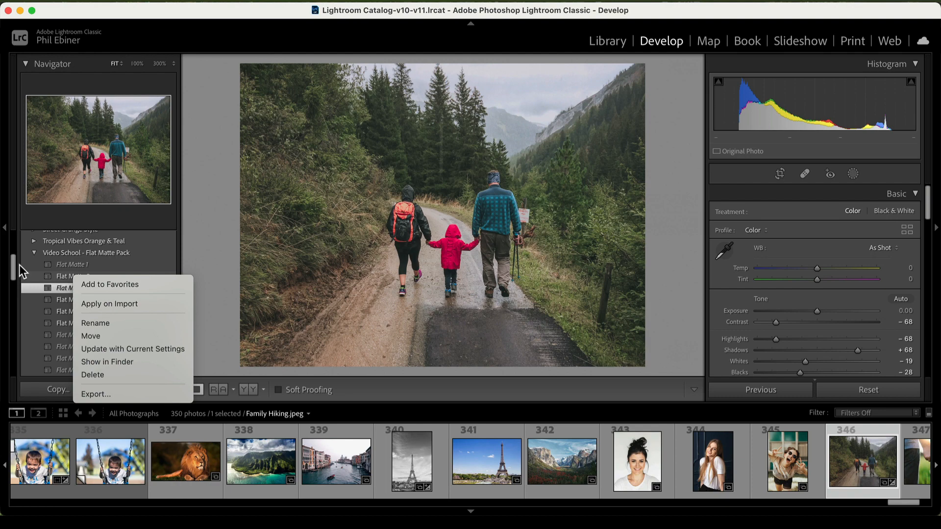
pyautogui.moveTo(121, 256)
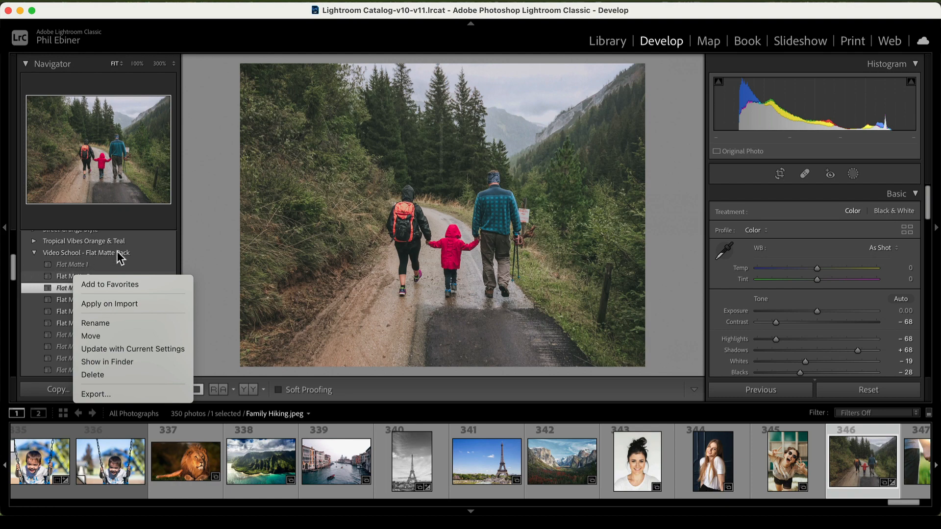
pyautogui.moveTo(171, 271)
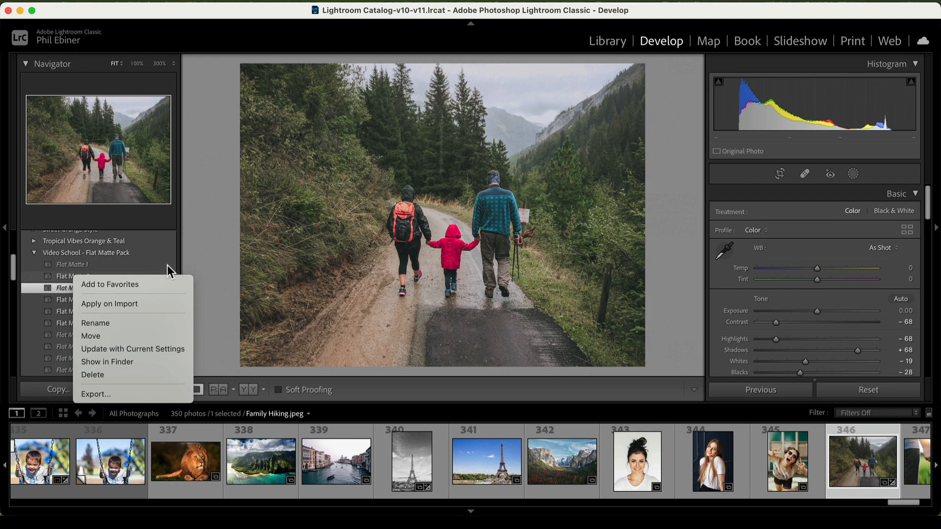
pyautogui.moveTo(182, 278)
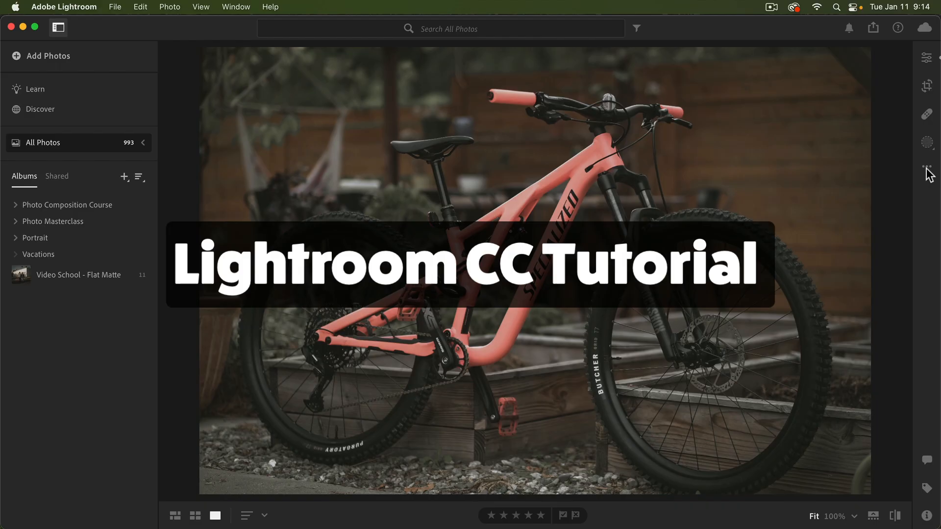
pyautogui.moveTo(902, 194)
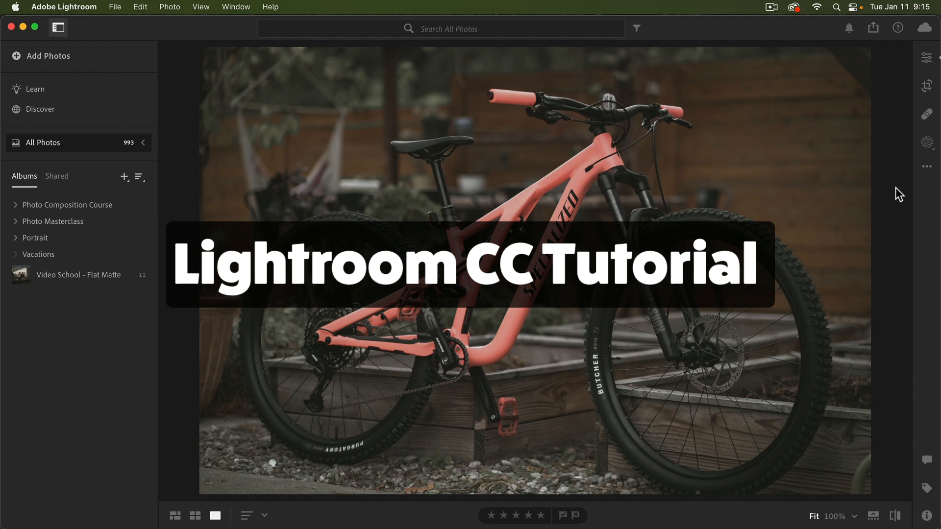
pyautogui.moveTo(627, 390)
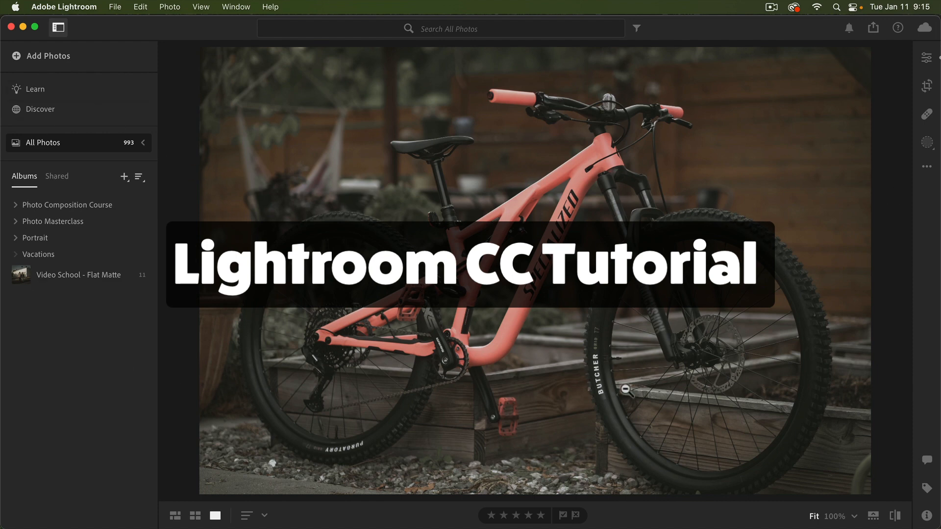
pyautogui.moveTo(262, 98)
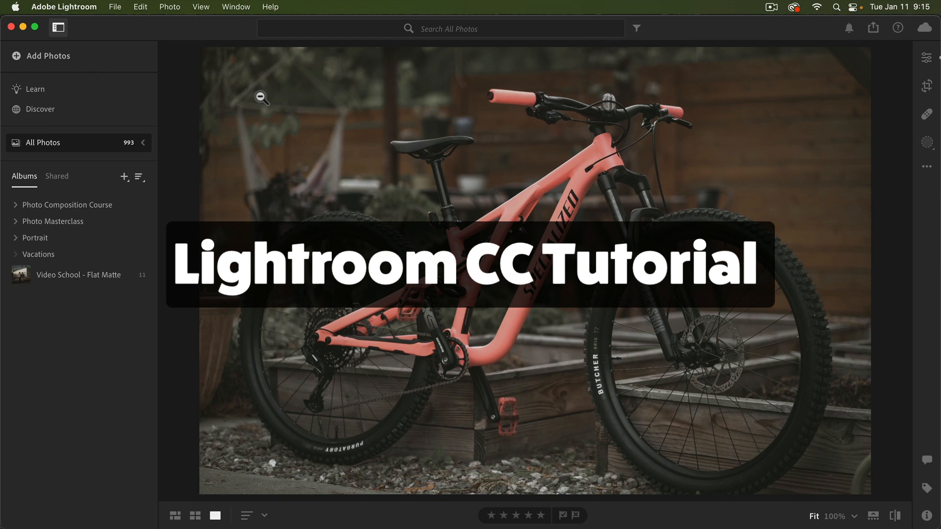
# - Import all eleven XMP presets from the Flat Matte Pack's Desktop folder into Adobe Lightroom
pyautogui.click(926, 56)
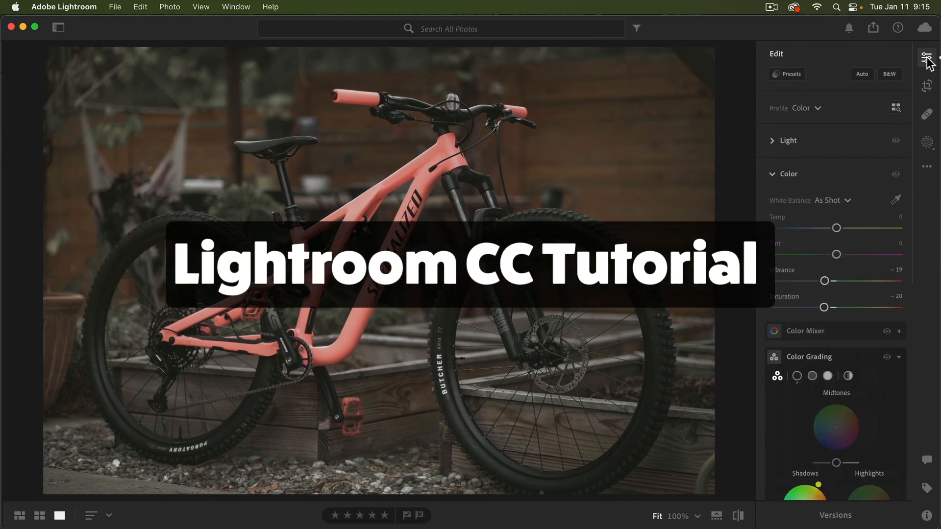
pyautogui.click(786, 74)
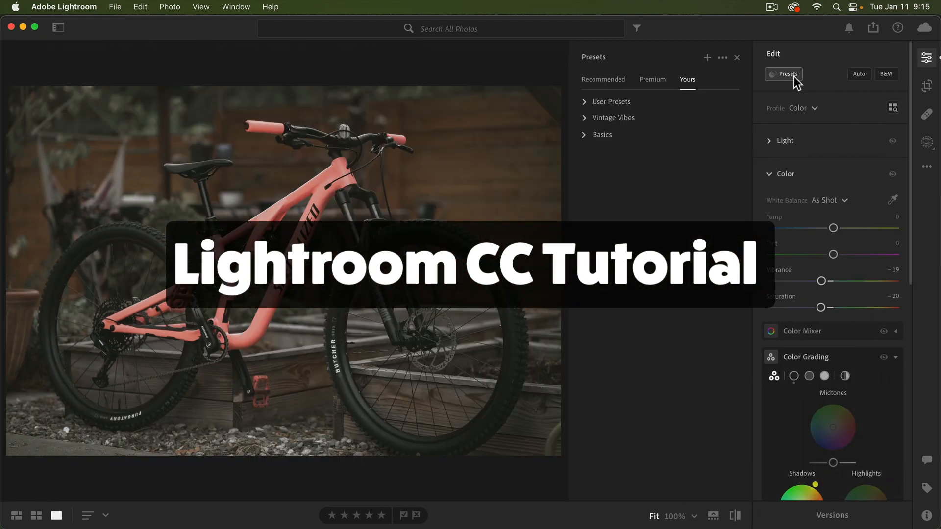
pyautogui.click(722, 57)
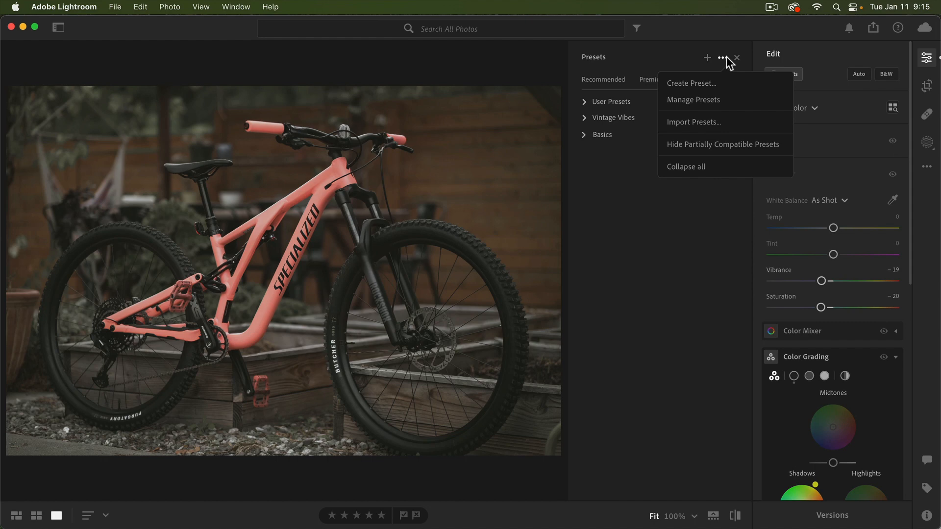
pyautogui.moveTo(713, 99)
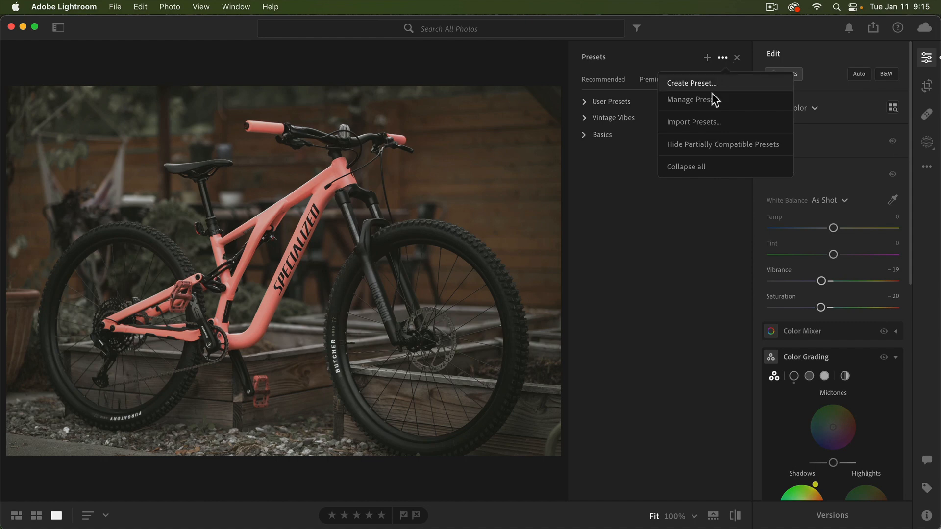
pyautogui.click(692, 123)
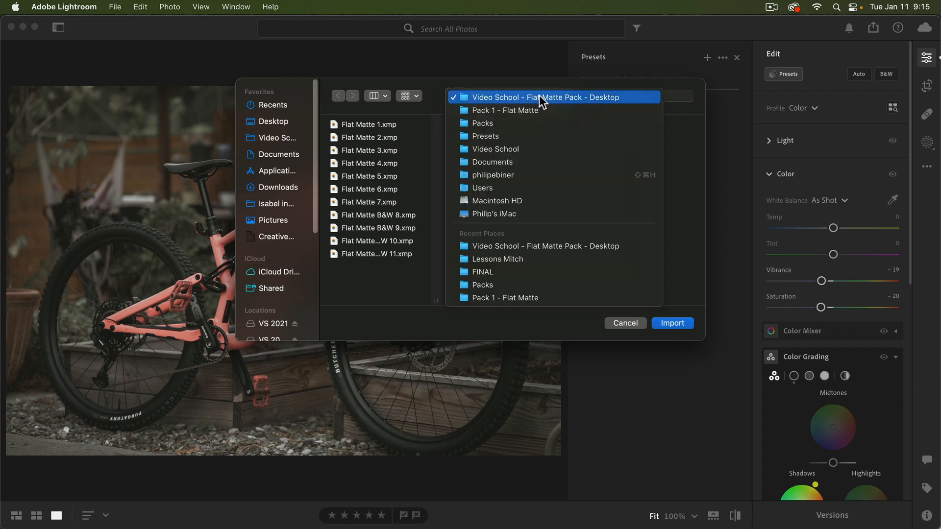
pyautogui.click(505, 110)
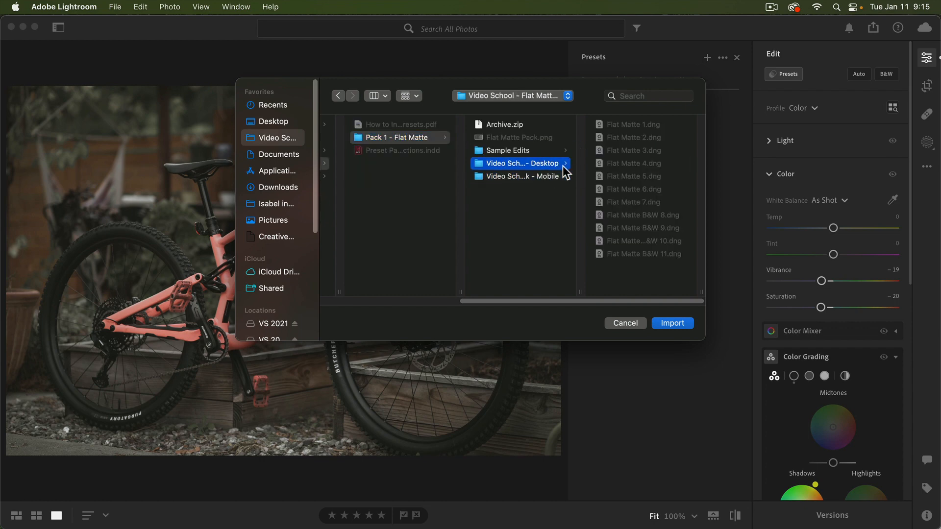
pyautogui.click(521, 164)
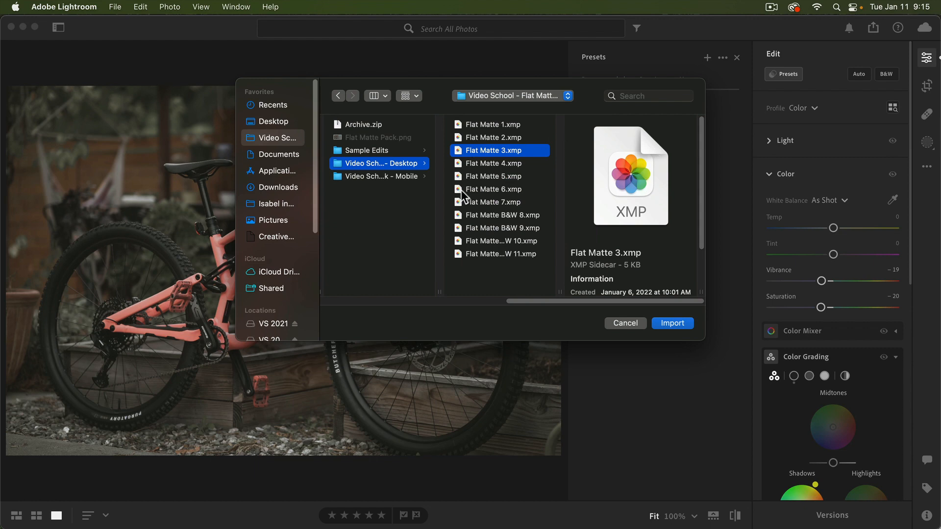
pyautogui.moveTo(514, 124)
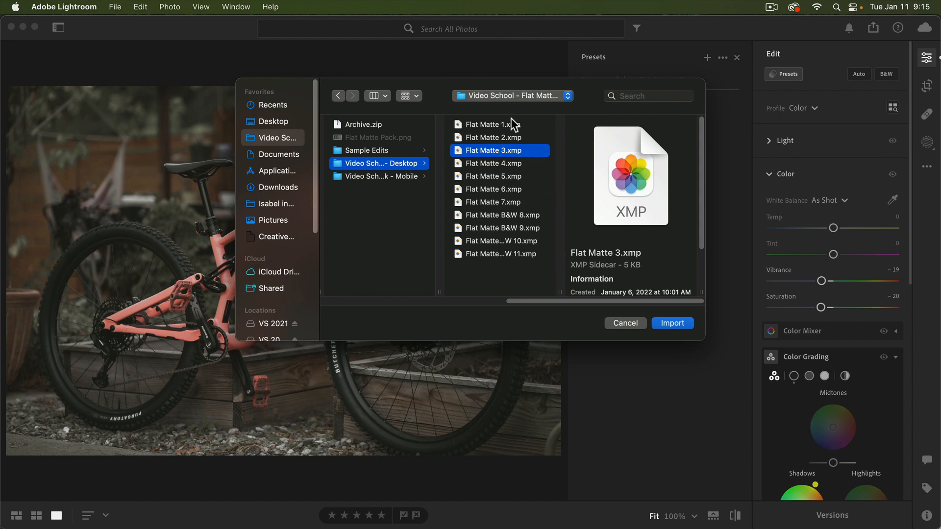
pyautogui.press('cmd+a')
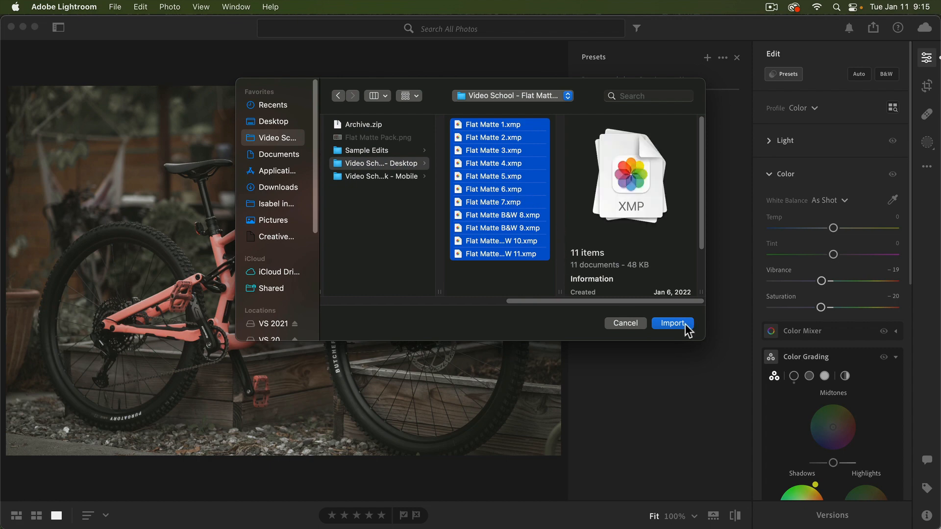
pyautogui.click(672, 323)
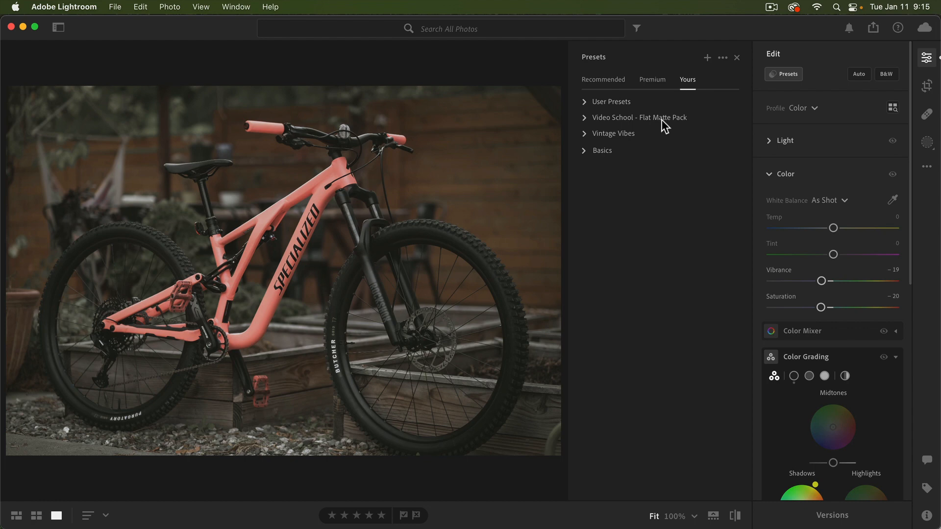
# - Preview Flat Matte 2, 3 and 5 on the bike photo and apply Flat Matte 3
pyautogui.click(583, 117)
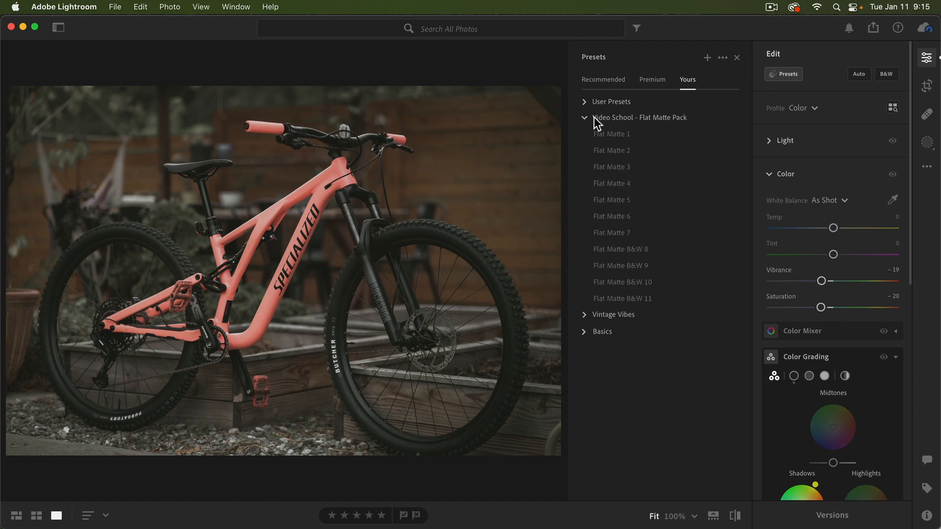
pyautogui.click(612, 150)
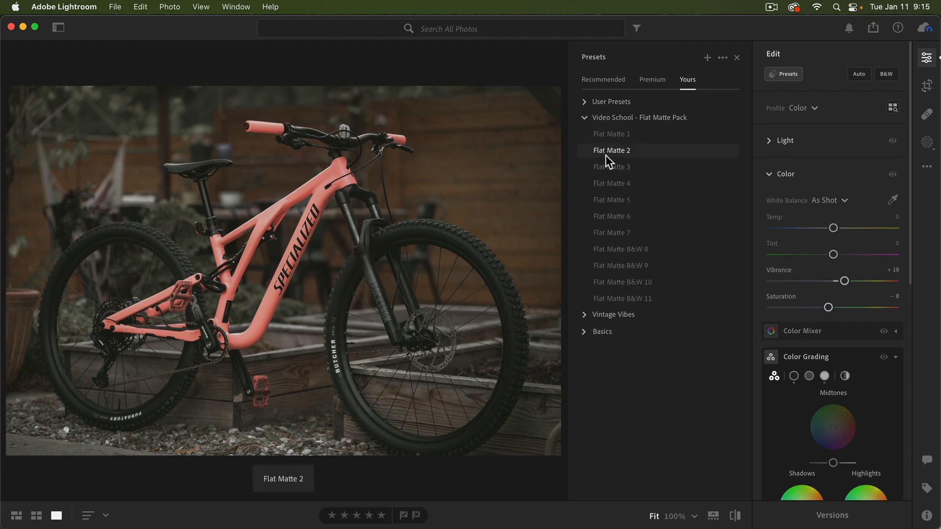
pyautogui.click(612, 166)
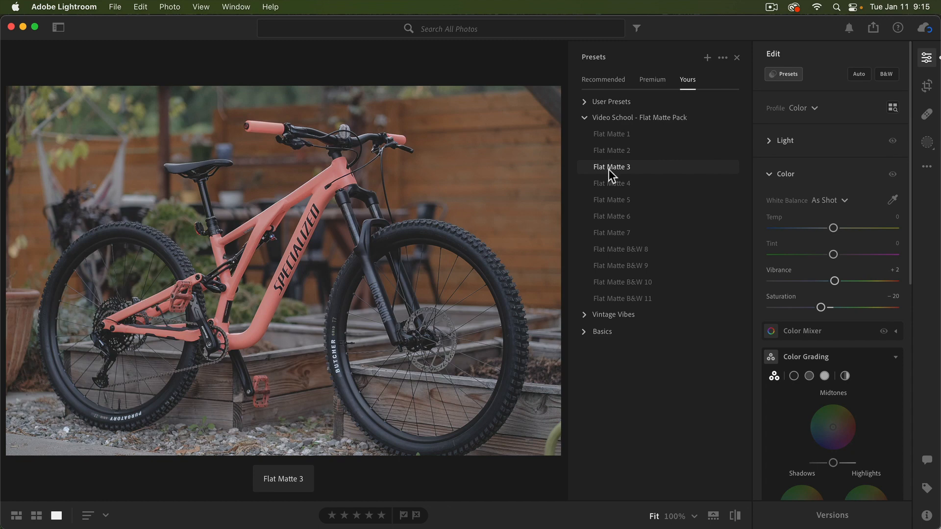
pyautogui.click(611, 200)
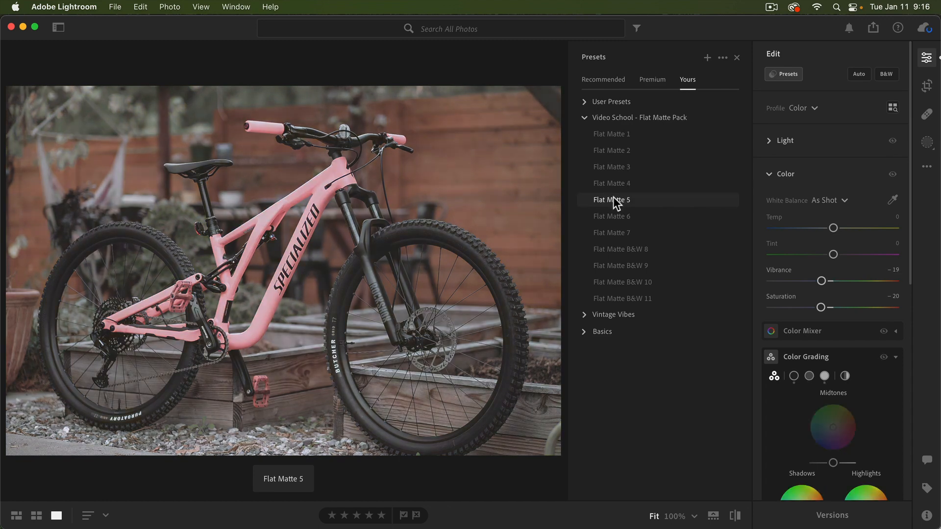
pyautogui.click(611, 166)
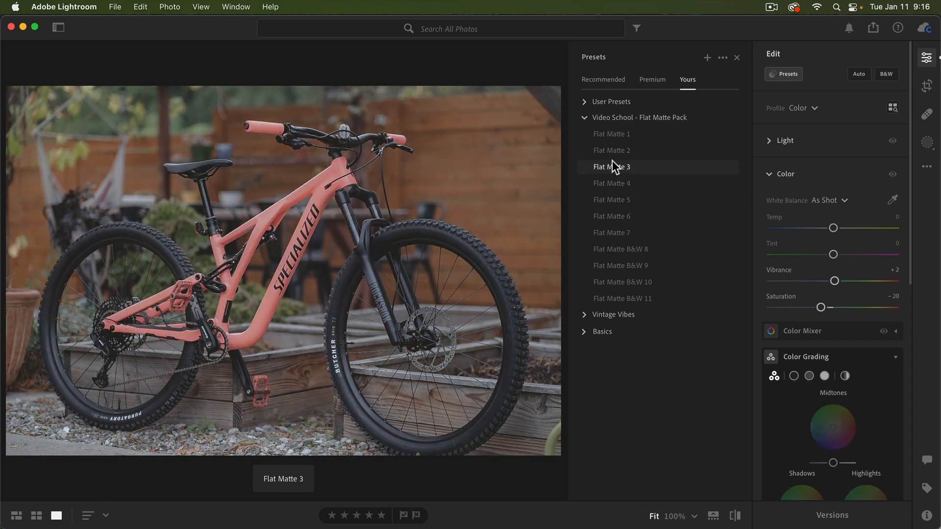
pyautogui.click(612, 166)
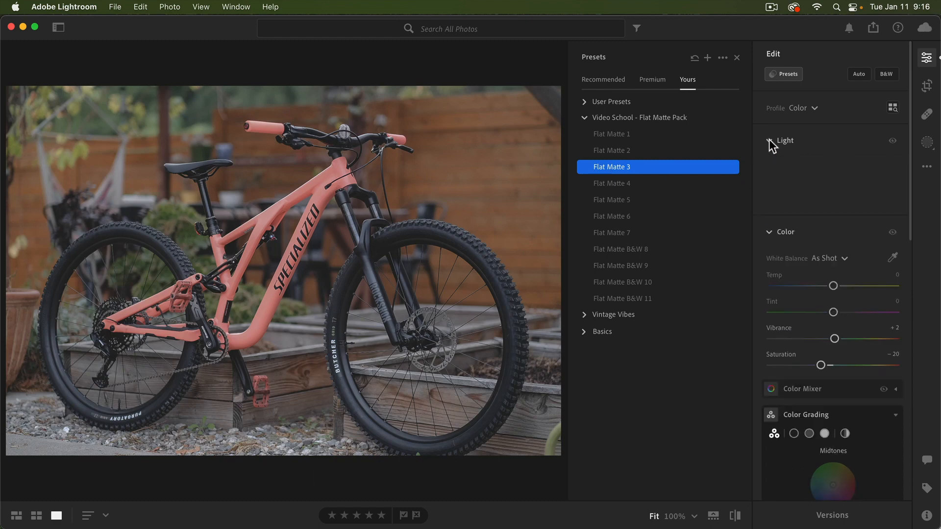
# - Review the Light adjustments and preview Flat Matte B&W 8 among other presets
pyautogui.click(783, 140)
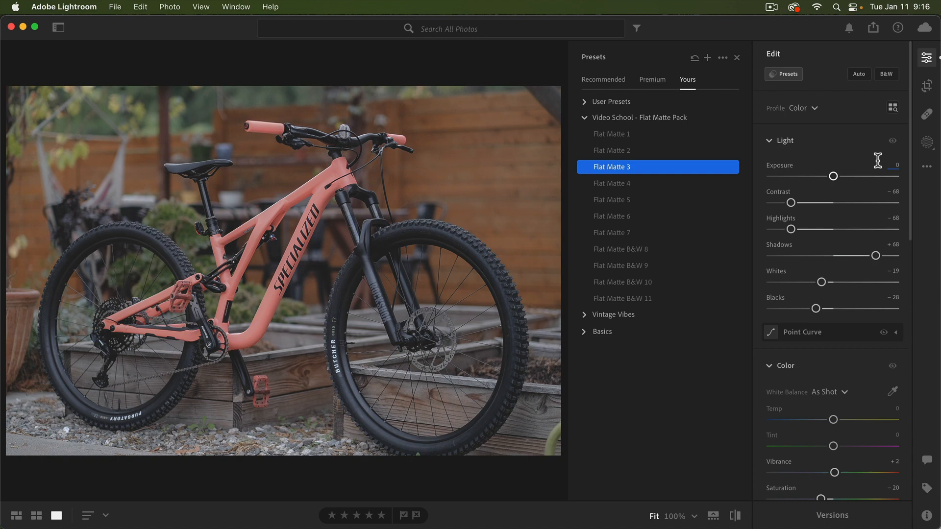
pyautogui.moveTo(871, 163)
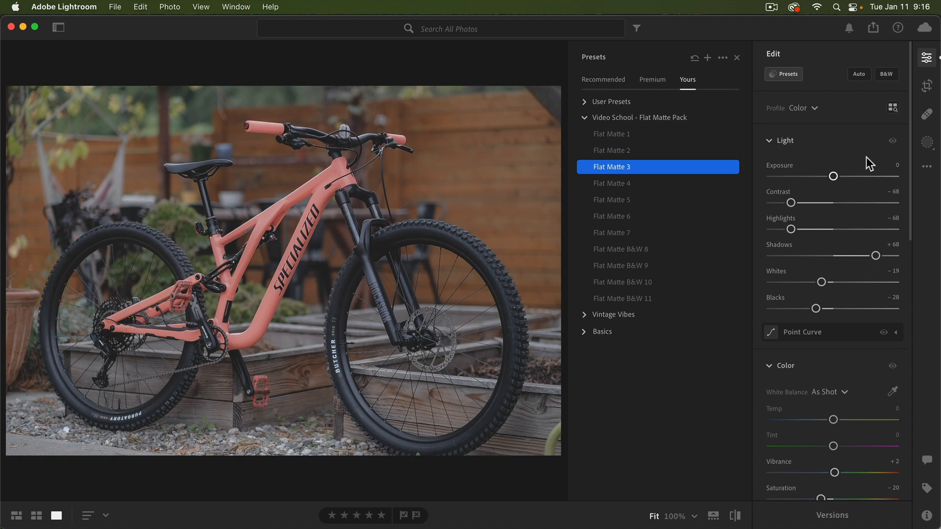
pyautogui.moveTo(608, 178)
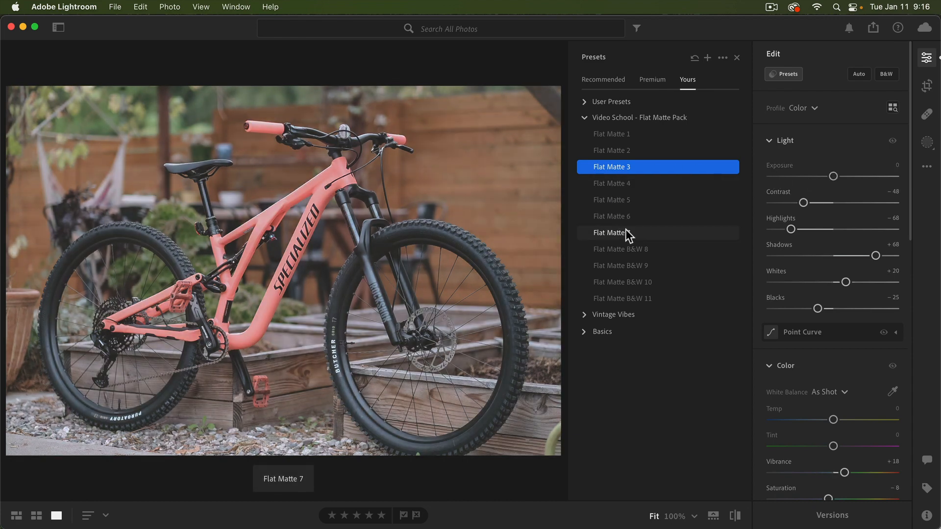
pyautogui.click(622, 249)
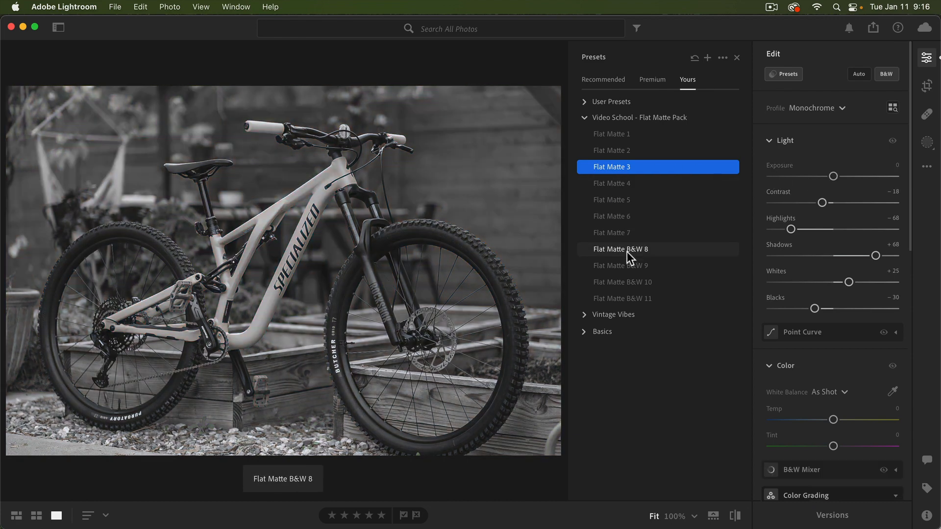
pyautogui.moveTo(622, 265)
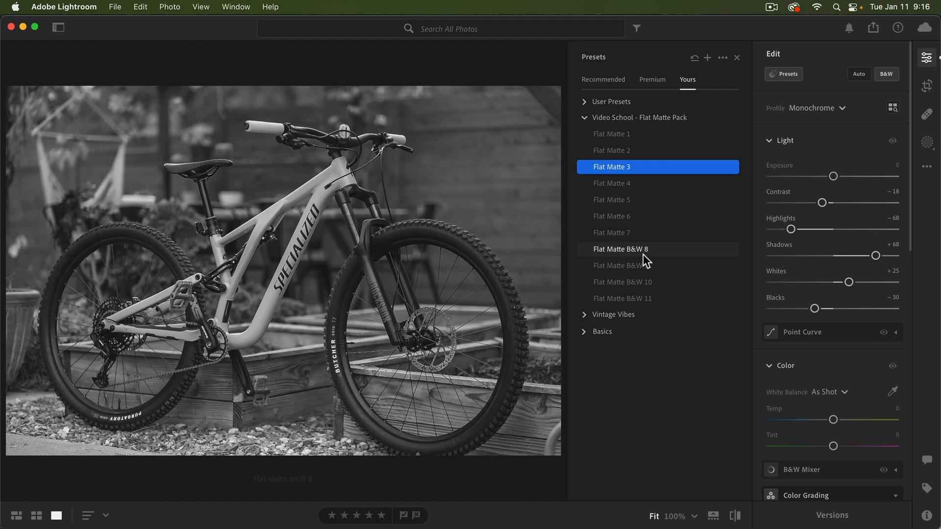
pyautogui.moveTo(683, 254)
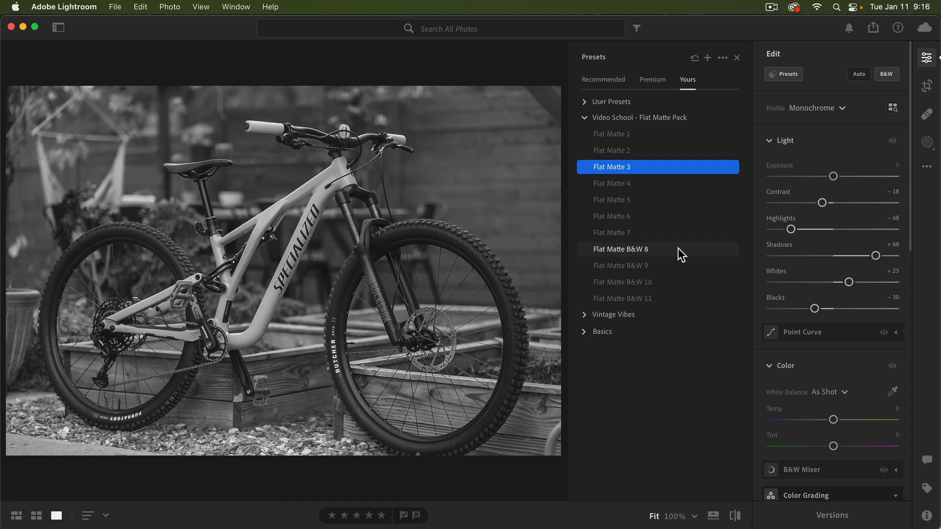
pyautogui.click(611, 232)
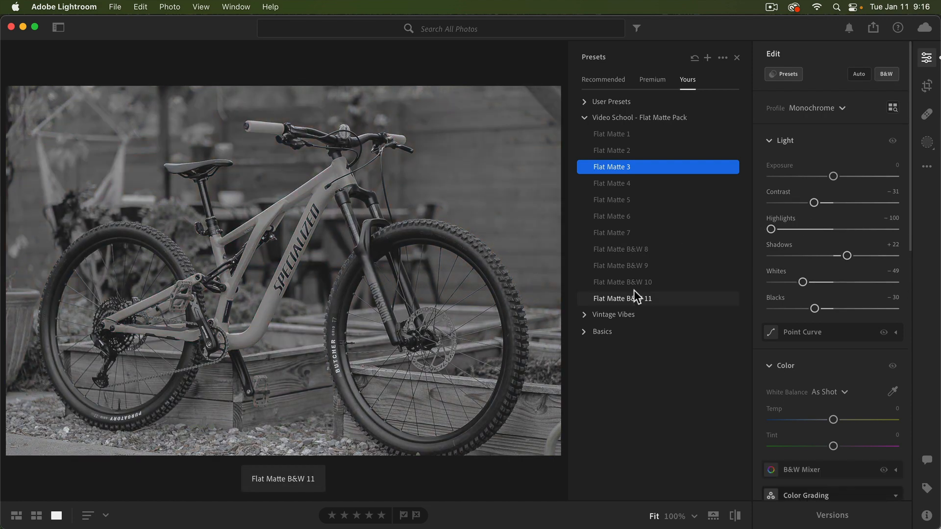
pyautogui.click(613, 133)
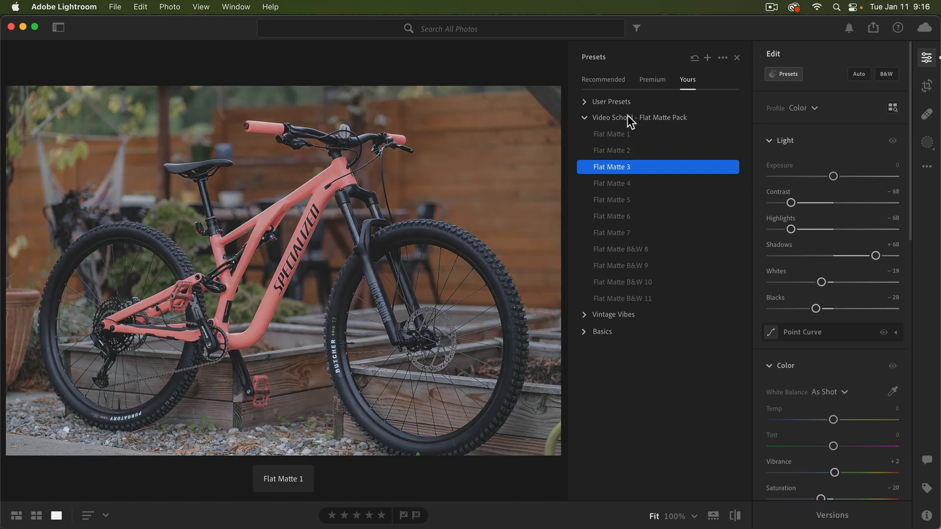
pyautogui.rightClick(640, 117)
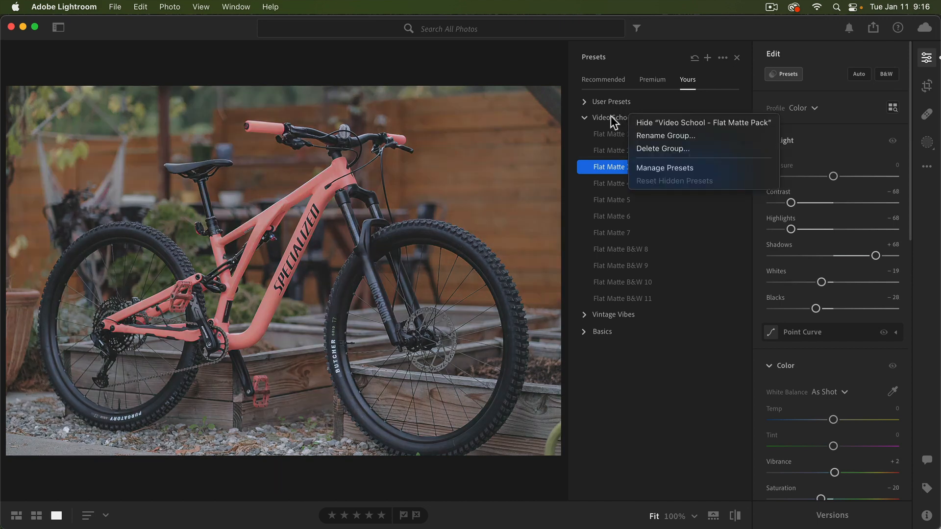
pyautogui.rightClick(612, 167)
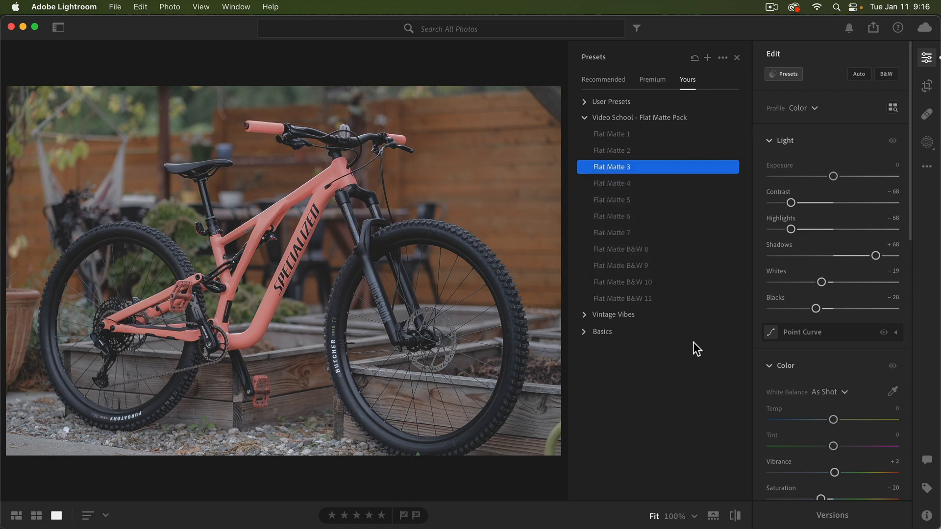
pyautogui.moveTo(700, 332)
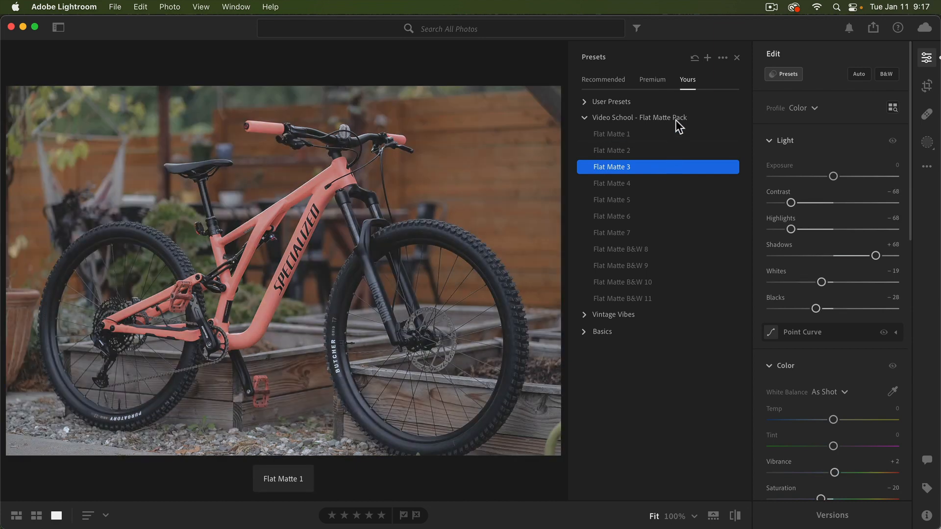
pyautogui.moveTo(678, 118)
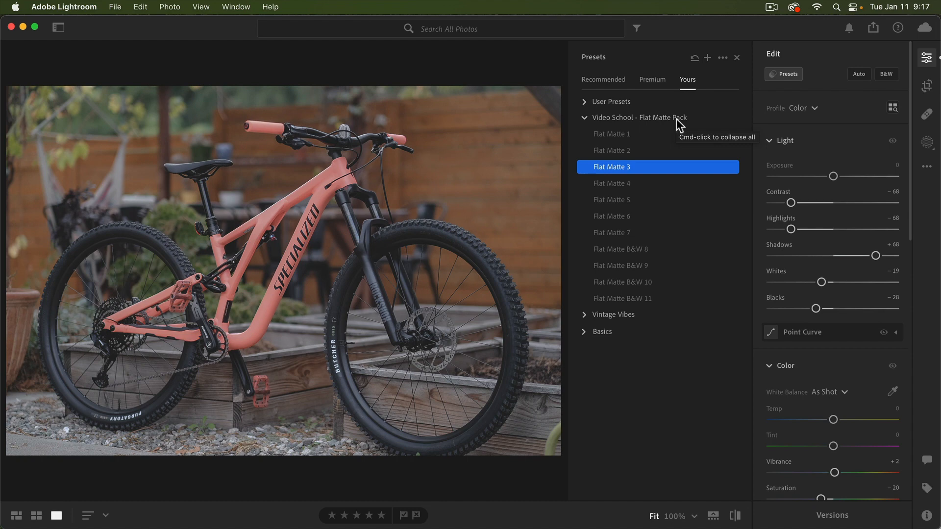
pyautogui.moveTo(674, 128)
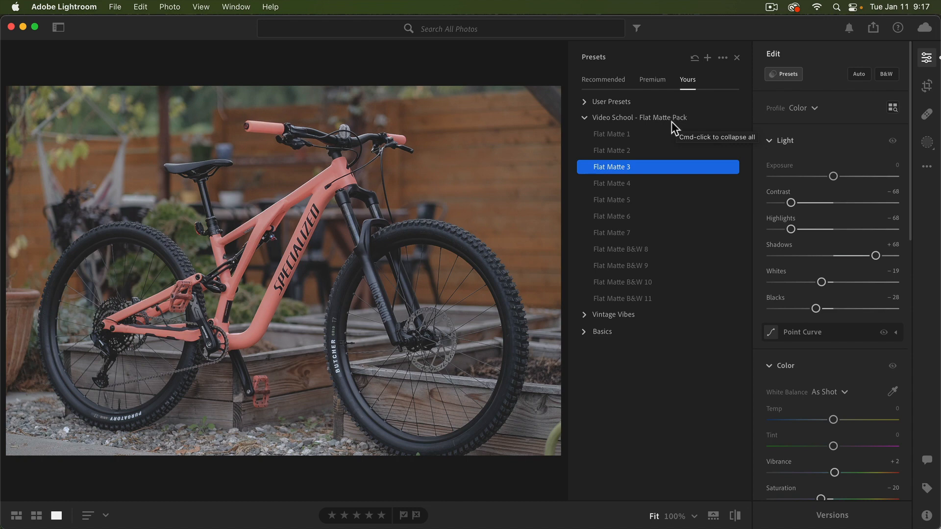
pyautogui.moveTo(675, 126)
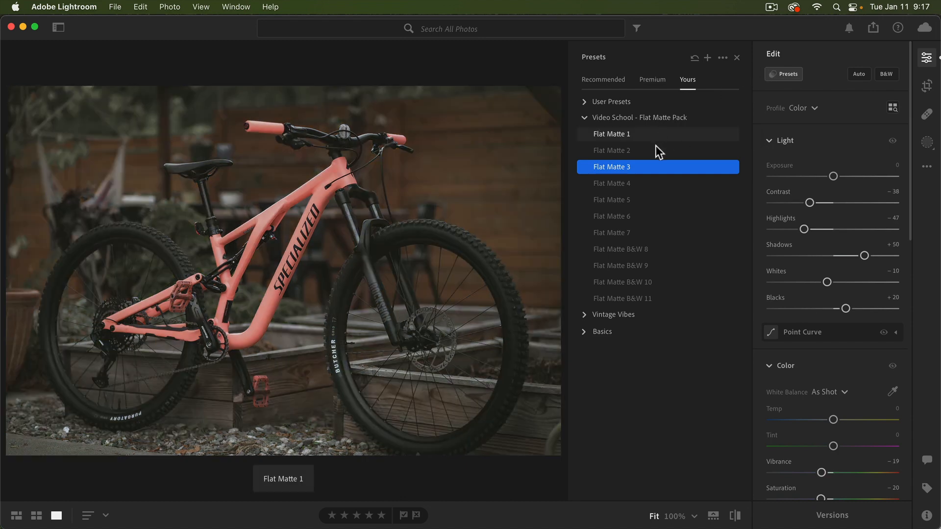
pyautogui.click(612, 183)
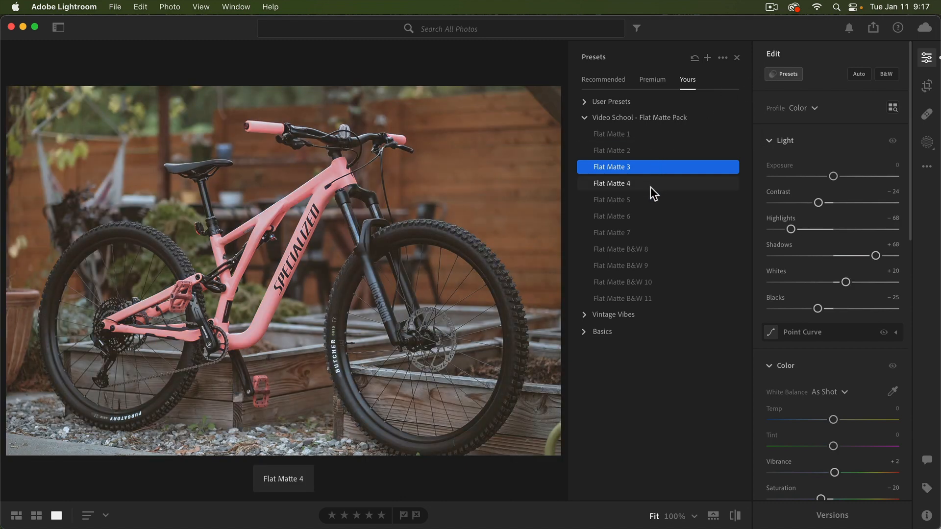
pyautogui.click(58, 27)
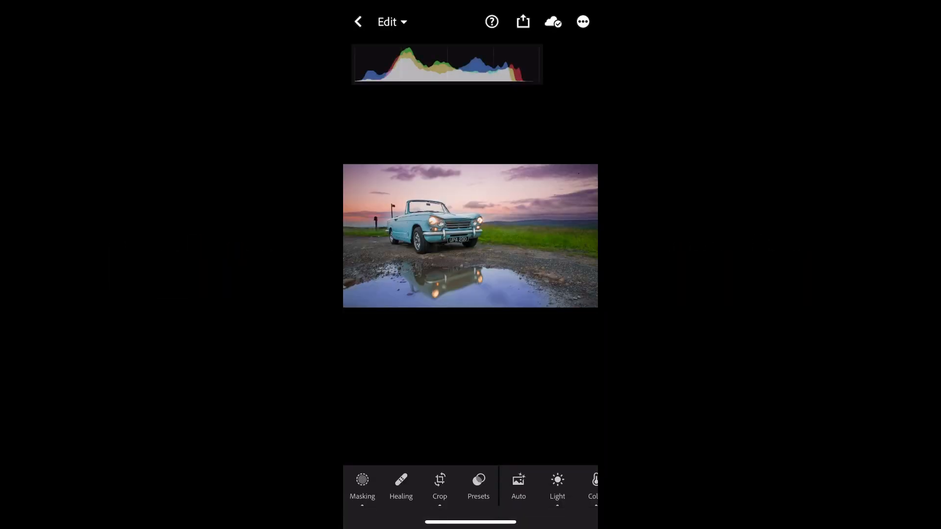
# - Open the car photo's presets, browse the Flat Matte Pack group, and return to the group list
pyautogui.click(479, 486)
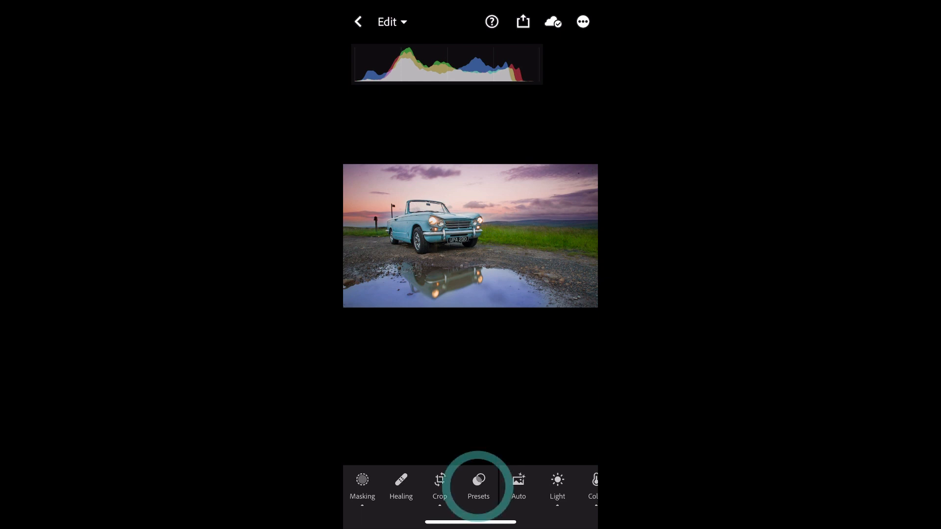
pyautogui.click(478, 486)
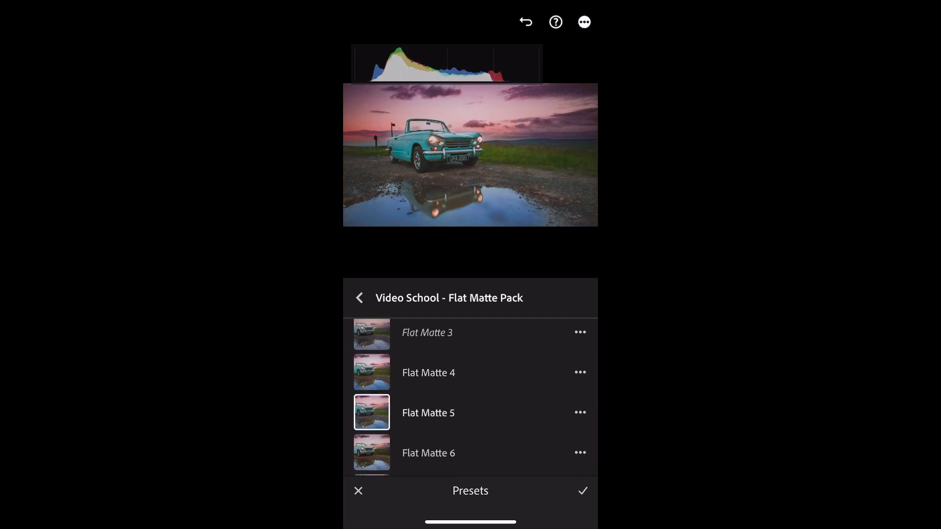
pyautogui.click(358, 297)
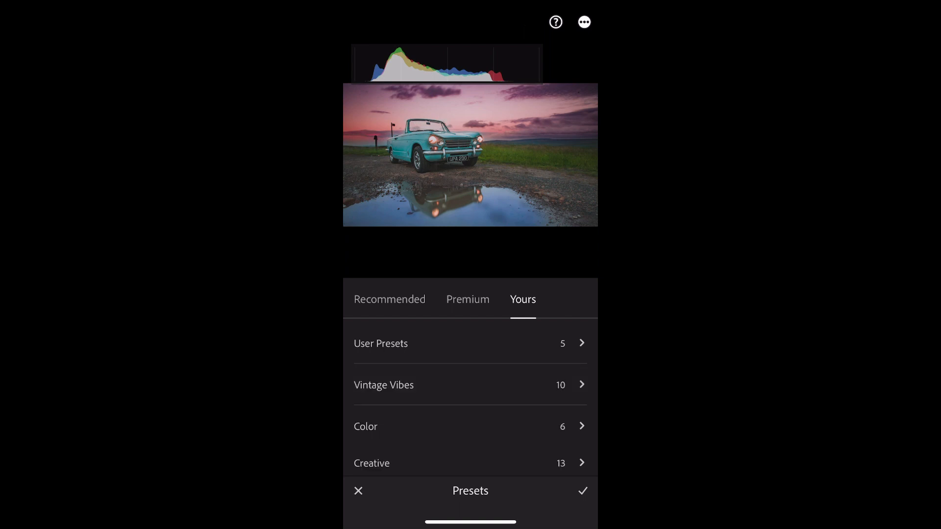
pyautogui.click(357, 490)
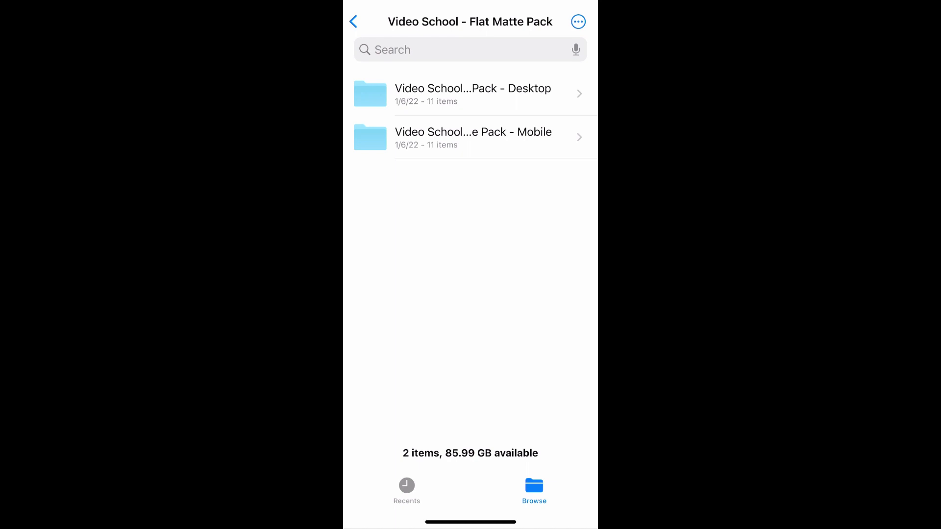
# - Peek inside a Flat Matte Pack subfolder in Files, go back up, then reopen it
pyautogui.click(473, 93)
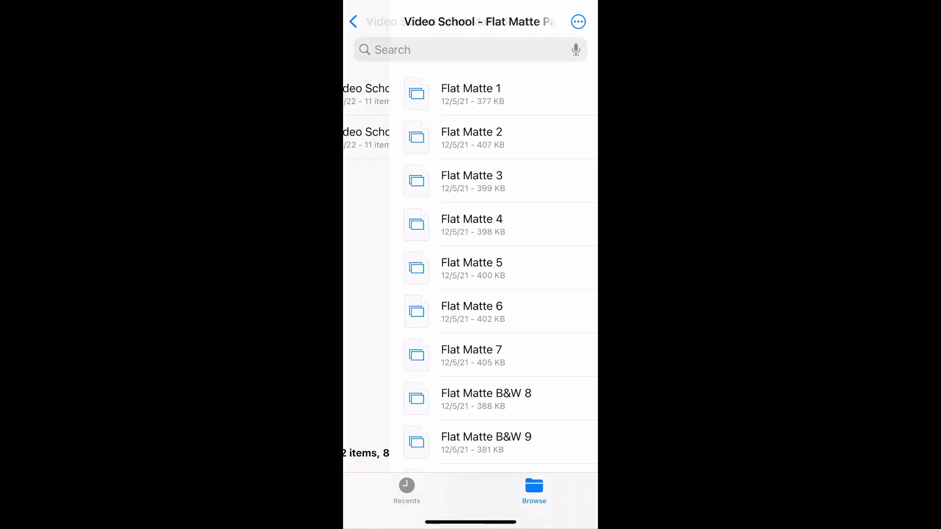
pyautogui.click(353, 21)
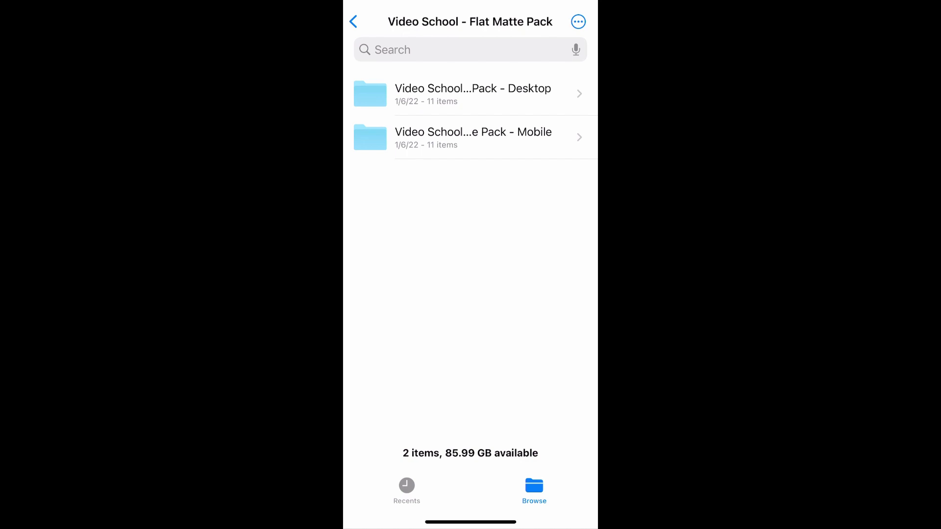
pyautogui.click(472, 93)
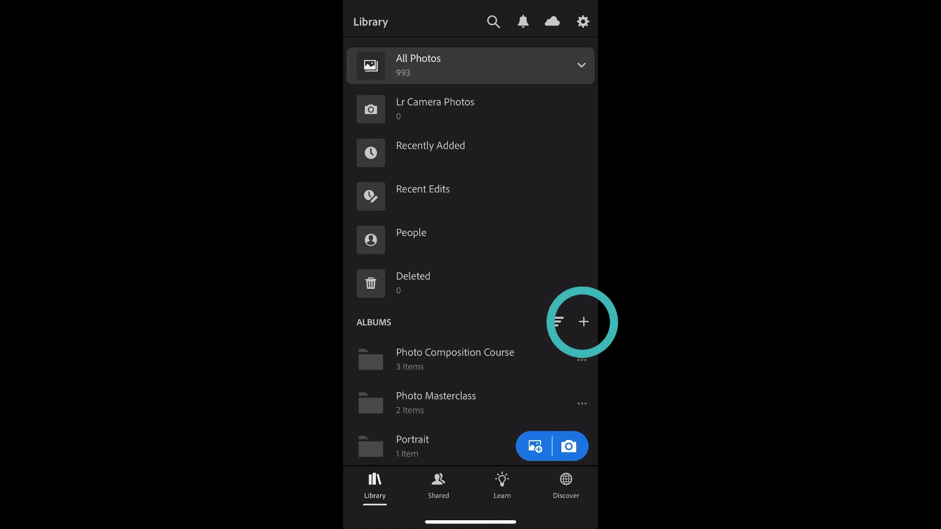
# - Add a new album from the Library's Albums list and name it 'VS Flat Matte'
pyautogui.click(582, 321)
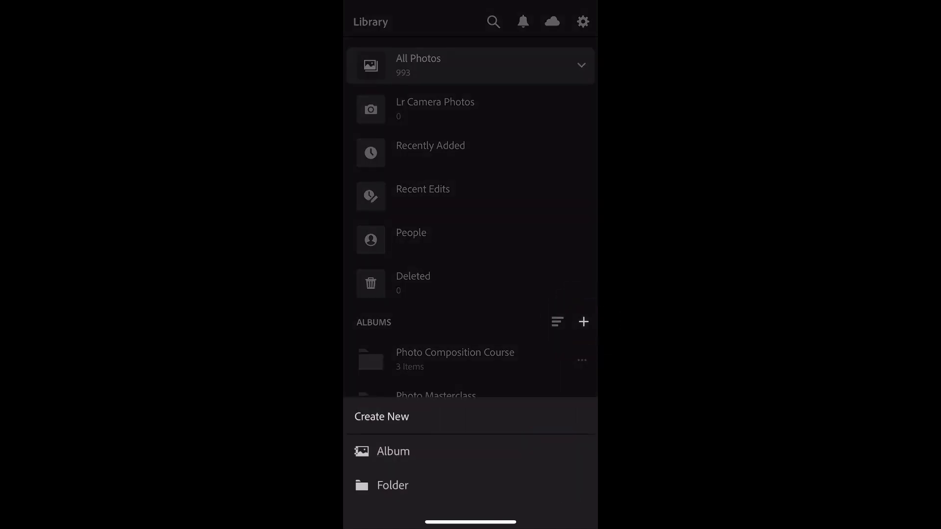
pyautogui.click(393, 451)
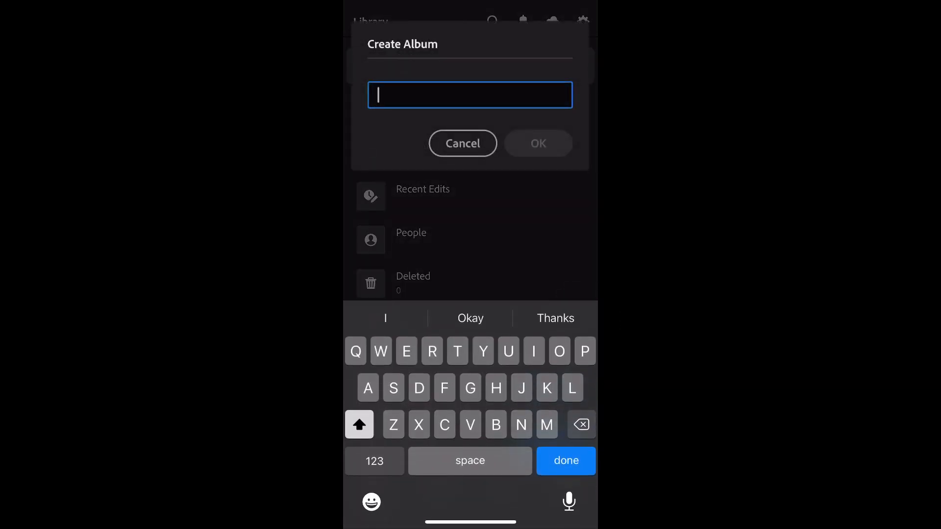
pyautogui.write('V')
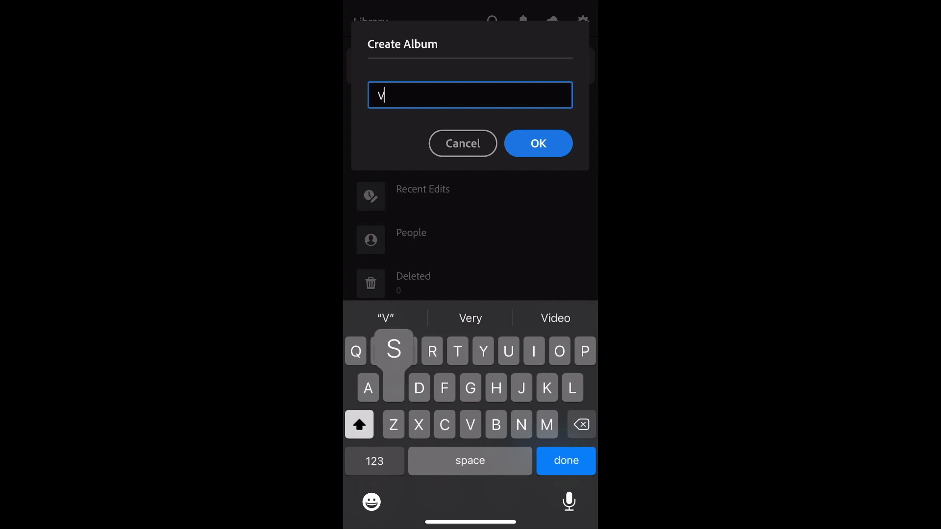
pyautogui.write('VS Flat')
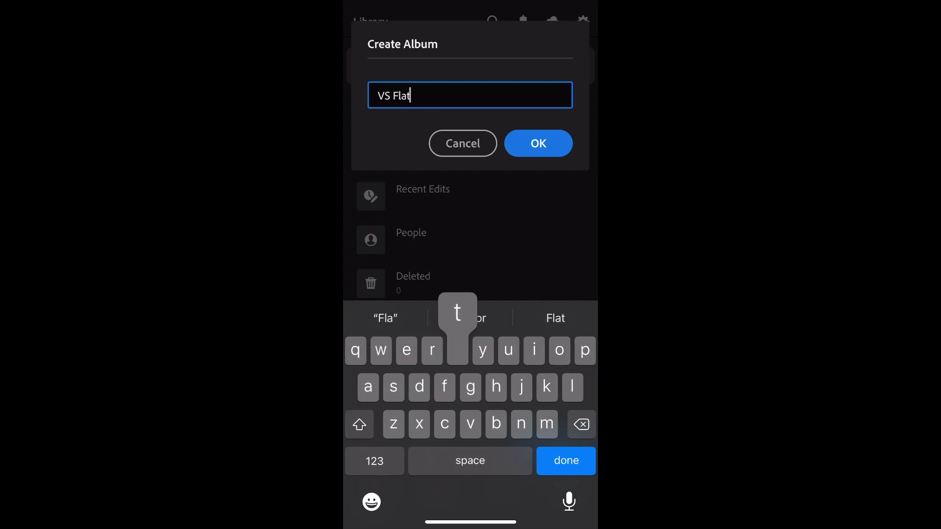
pyautogui.write('Matte')
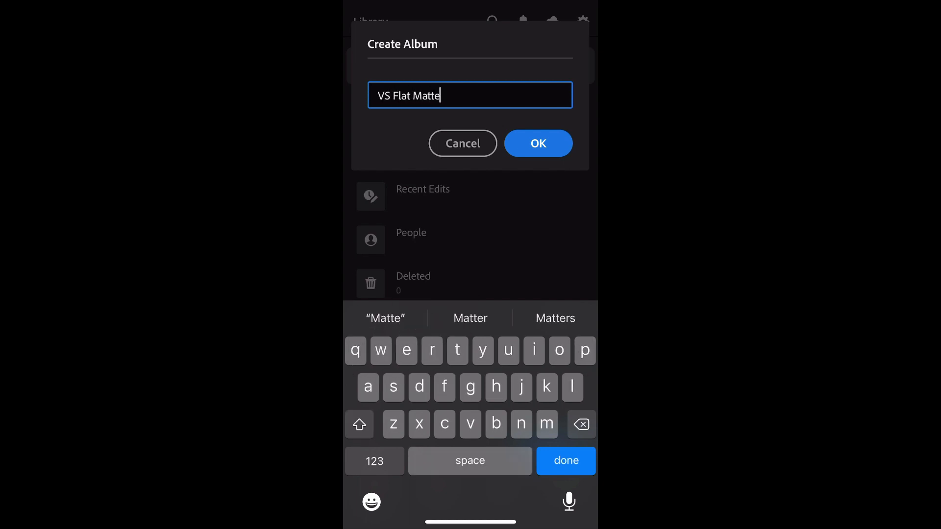
pyautogui.click(537, 144)
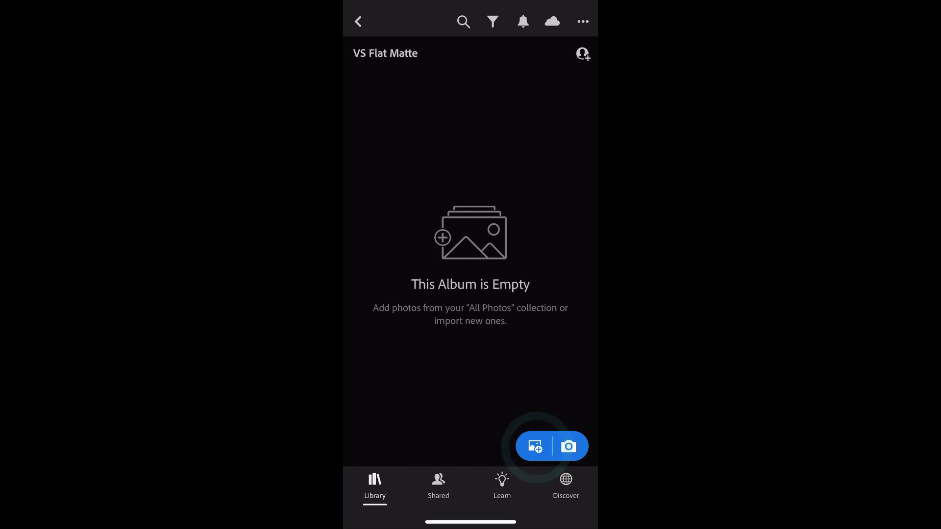
# - Import every Flat Matte preset file from the phone's Files subfolder into the album
pyautogui.click(533, 446)
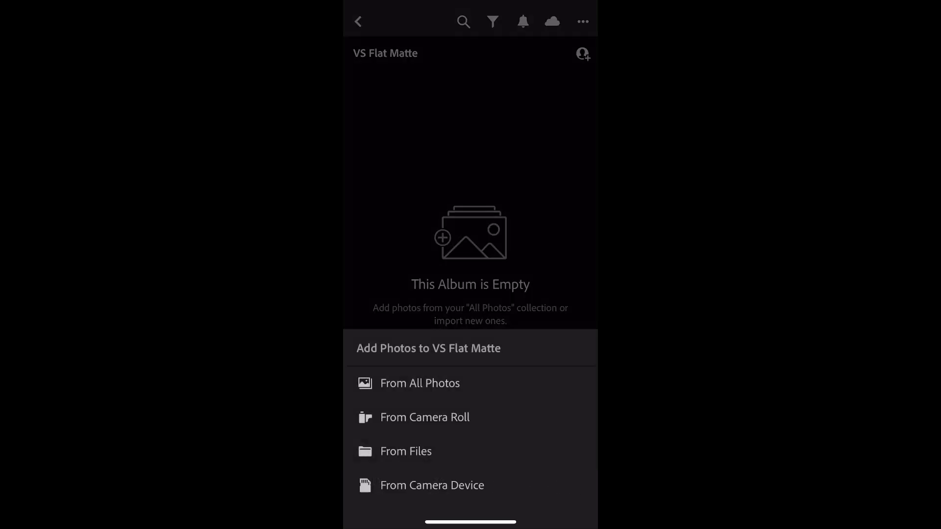
pyautogui.click(406, 452)
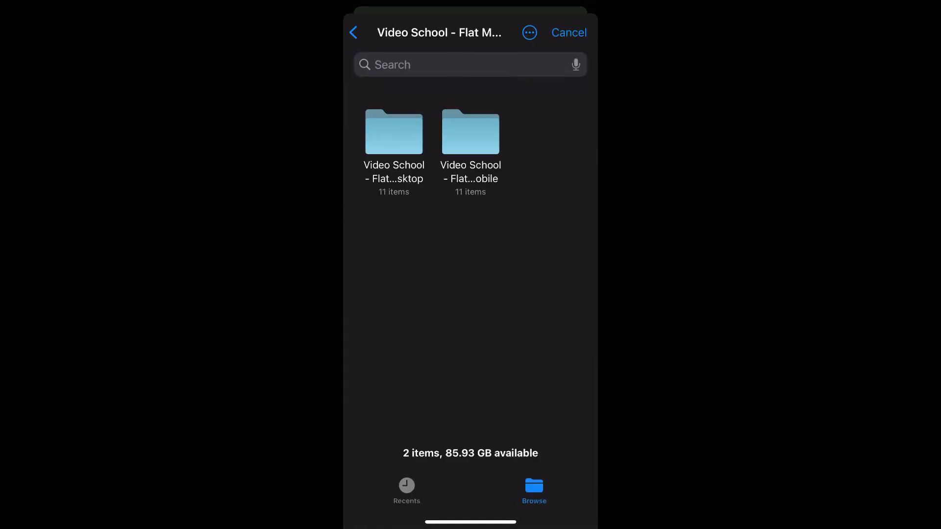
pyautogui.click(394, 133)
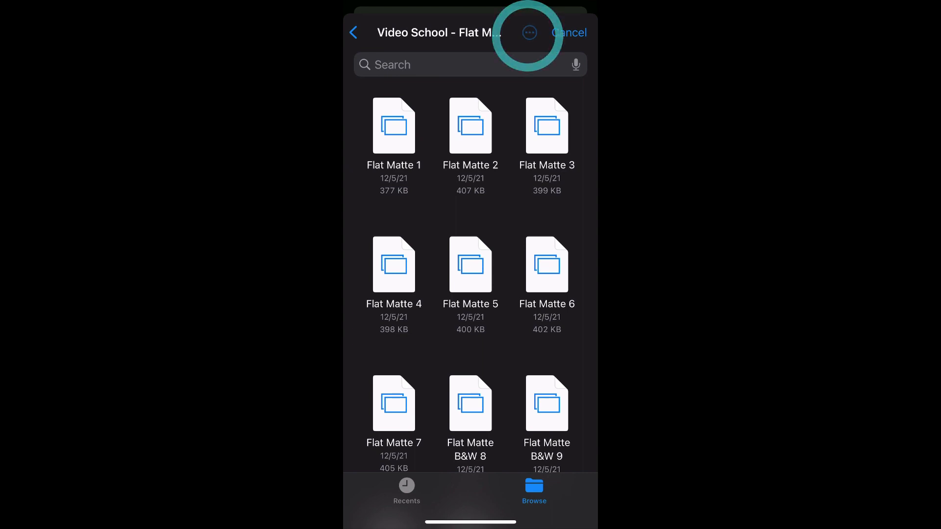
pyautogui.click(529, 33)
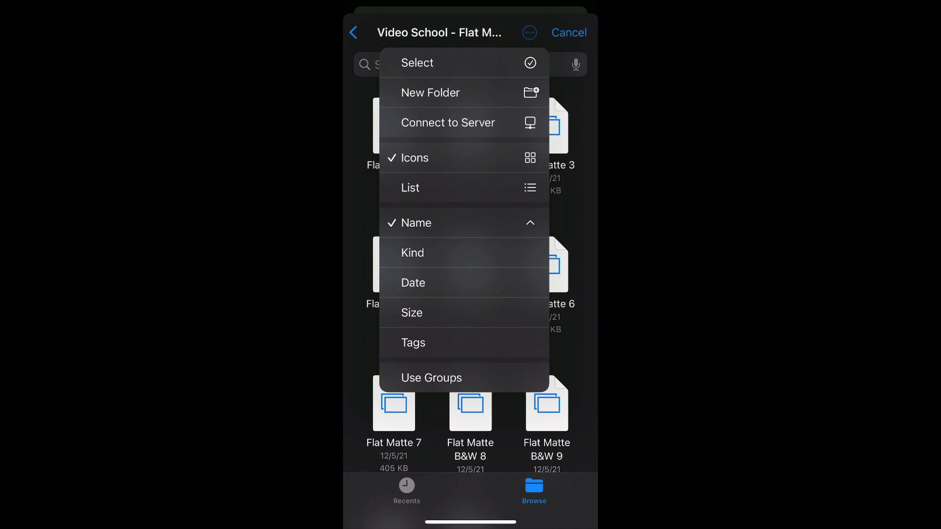
pyautogui.click(417, 62)
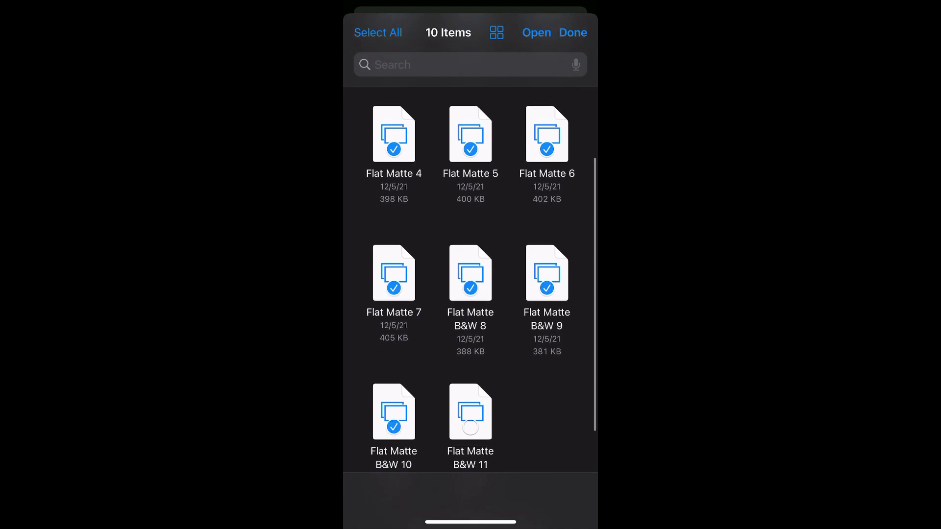
pyautogui.click(471, 412)
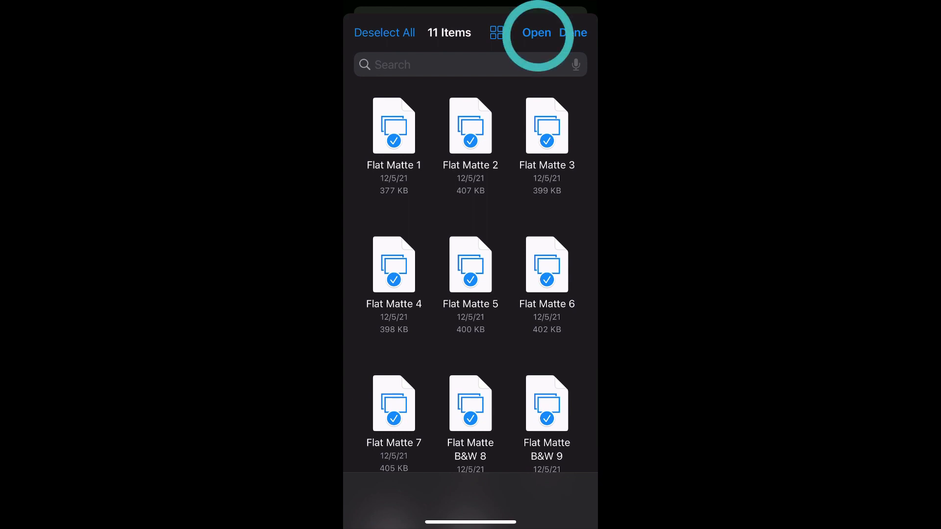
pyautogui.click(535, 32)
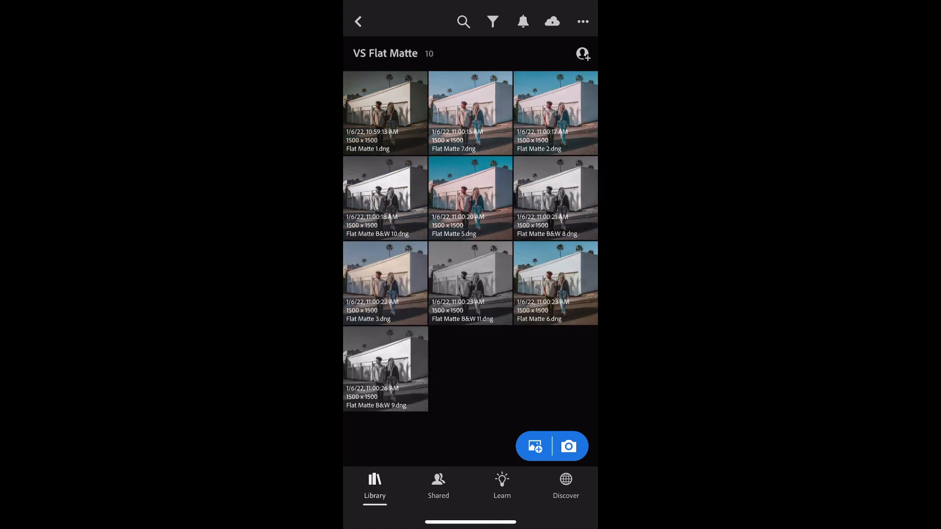
# - Sort the VS Flat Matte album by file name and show photo info on thumbnails
pyautogui.click(534, 446)
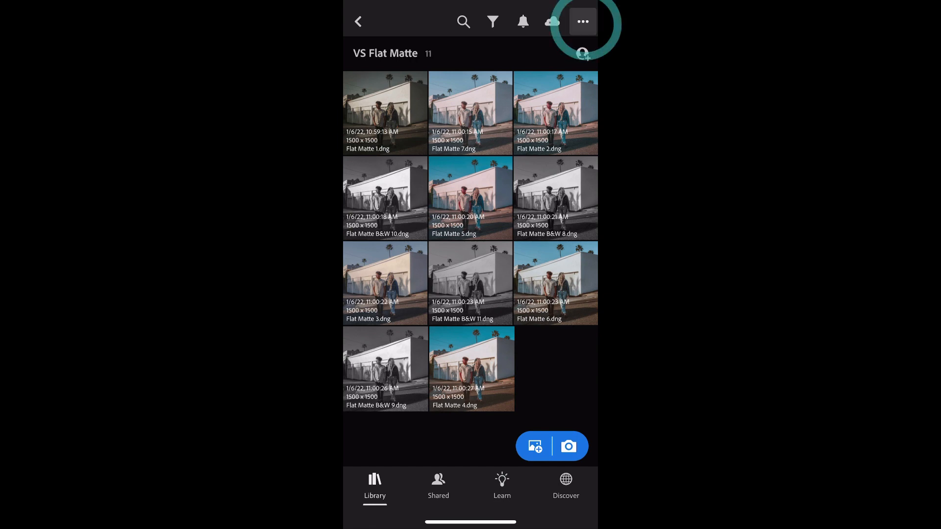
pyautogui.click(580, 21)
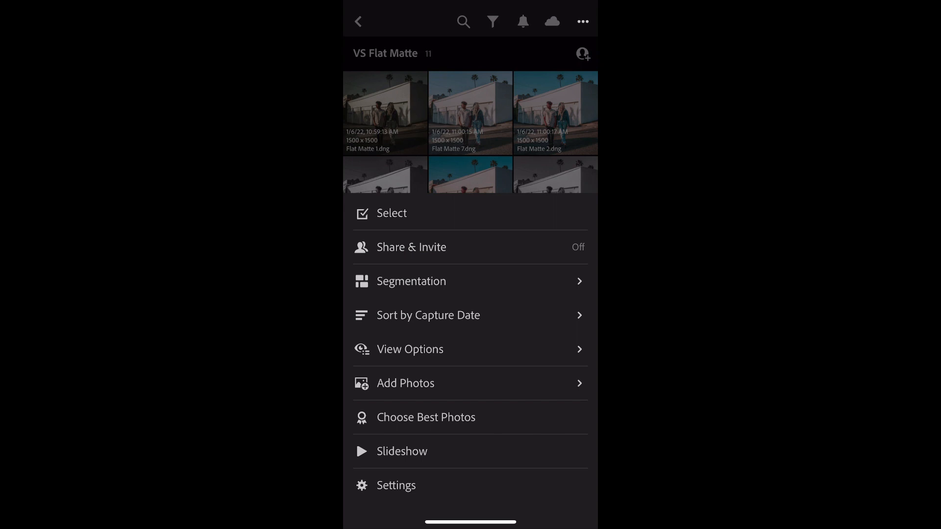
pyautogui.click(428, 316)
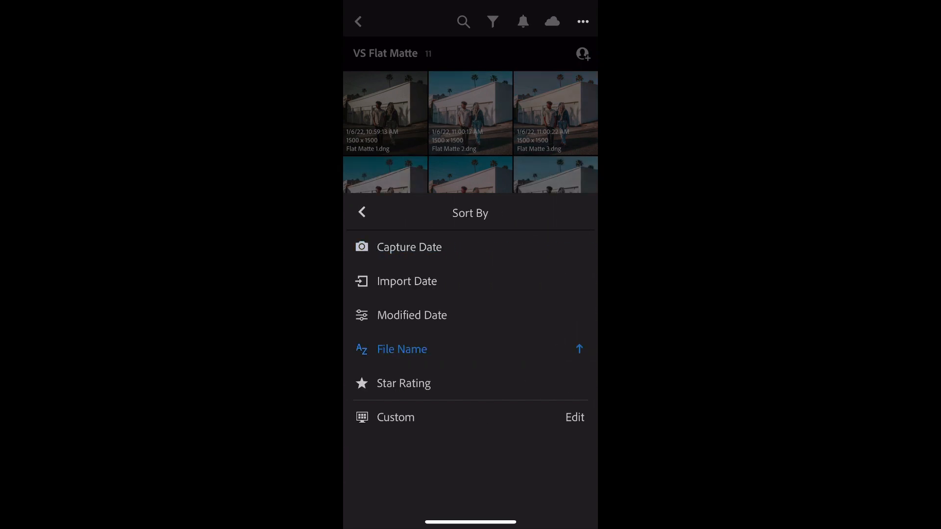
pyautogui.click(362, 212)
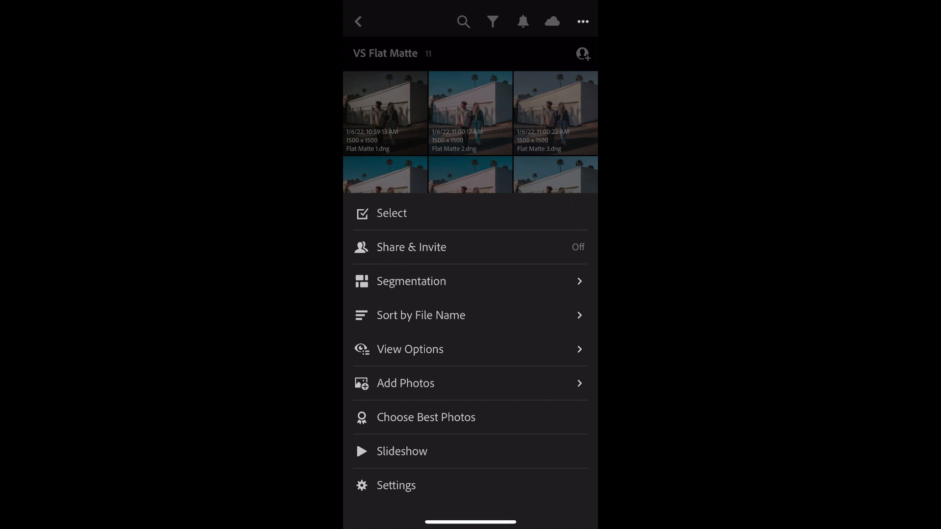
pyautogui.click(410, 349)
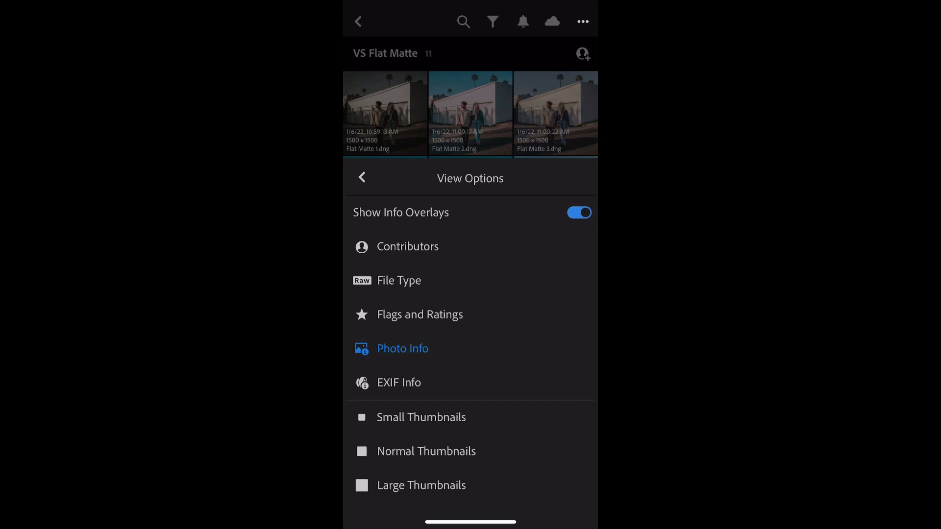
pyautogui.click(361, 178)
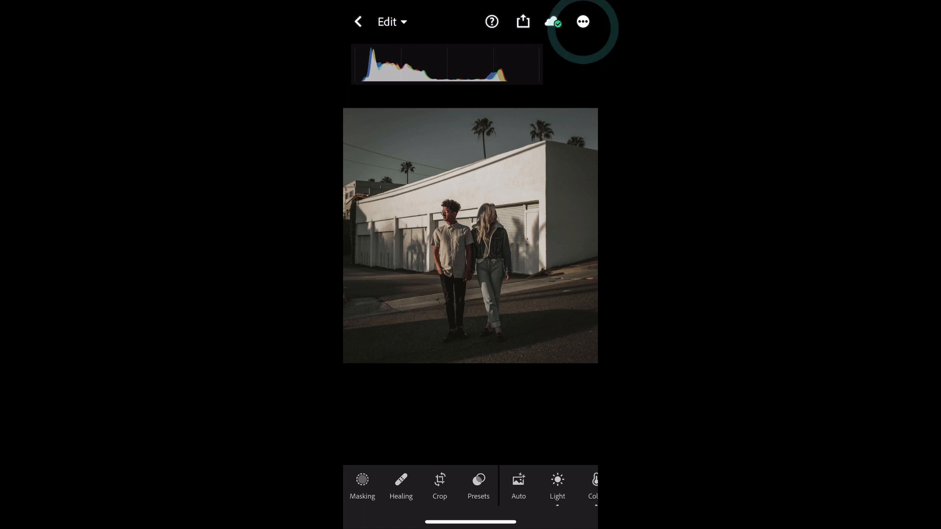
# - Save this photo as preset 'Flat Matte 1' in a new VS Flat Matte group
pyautogui.click(581, 22)
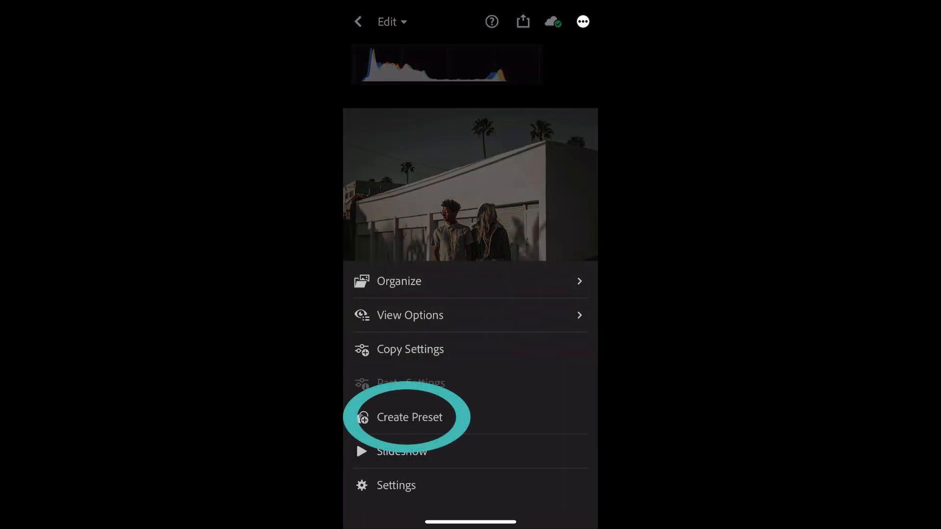
pyautogui.click(409, 417)
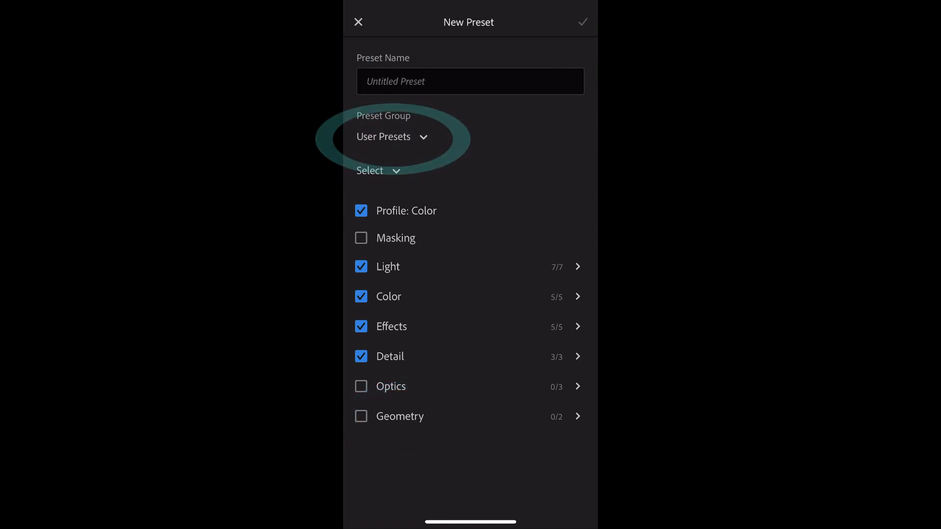
pyautogui.click(389, 136)
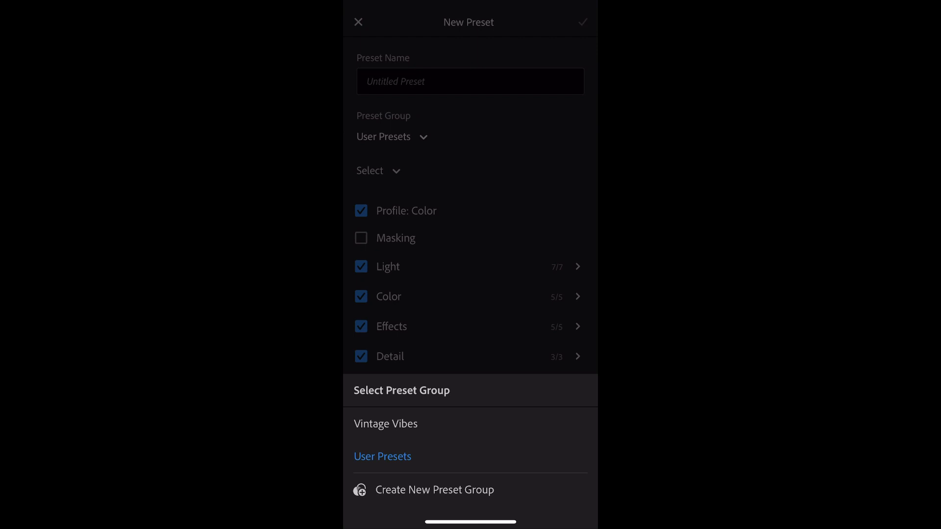
pyautogui.click(433, 490)
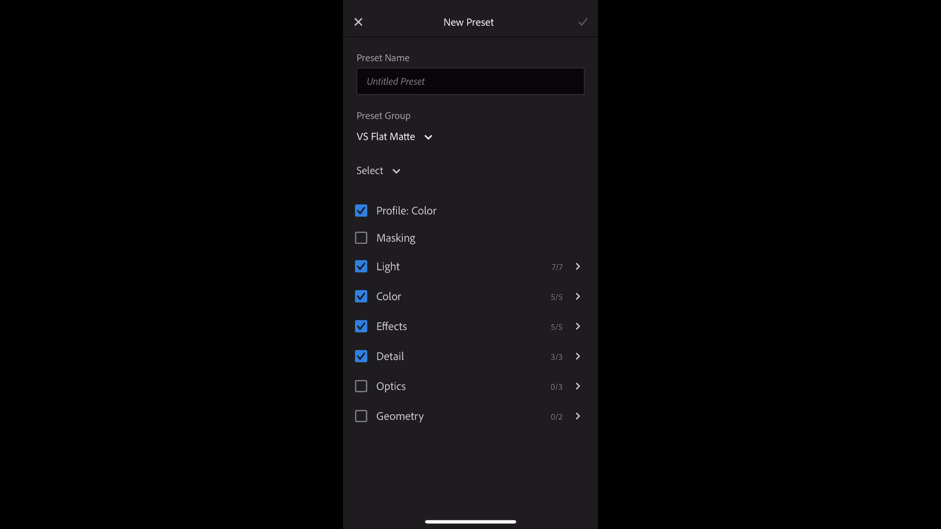
pyautogui.click(470, 81)
pyautogui.write('Flat Matte 1')
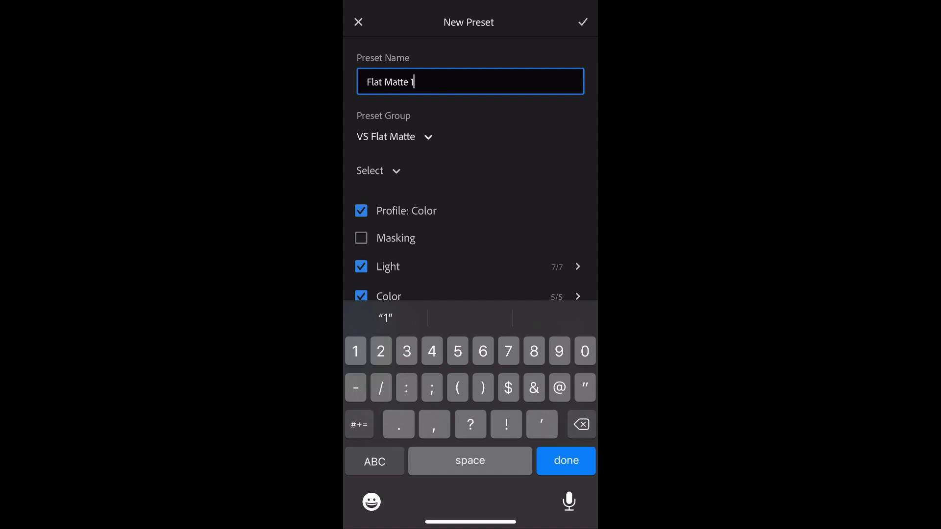
pyautogui.click(581, 22)
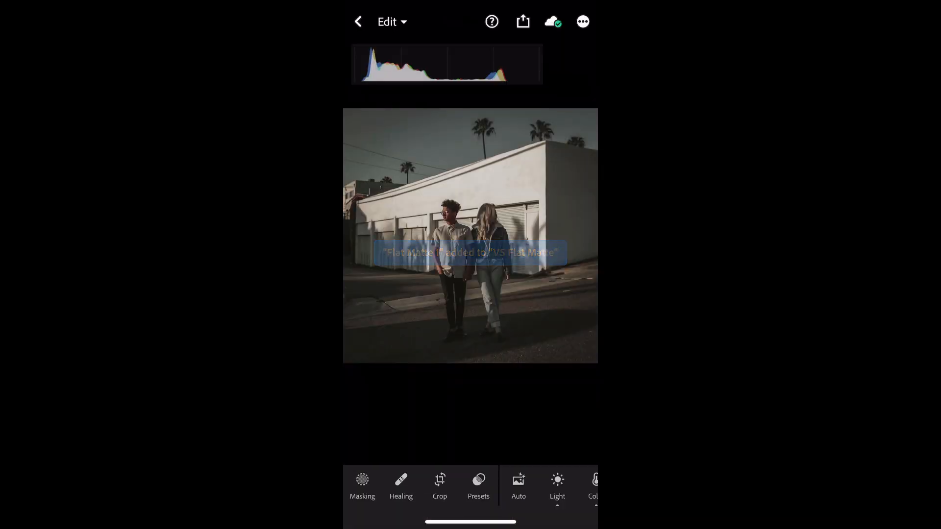
pyautogui.click(357, 22)
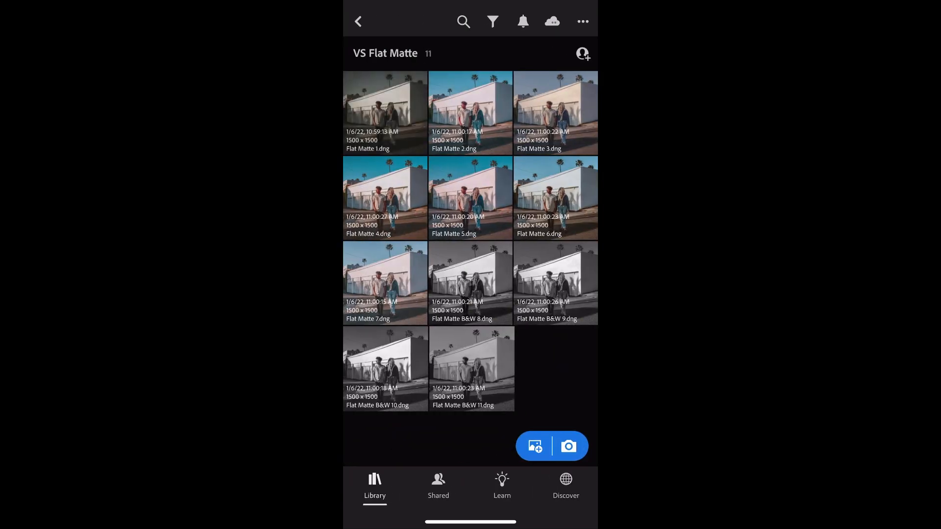
# - Open the two boys' photo from All Photos and apply the VS Flat Matte preset
pyautogui.click(358, 22)
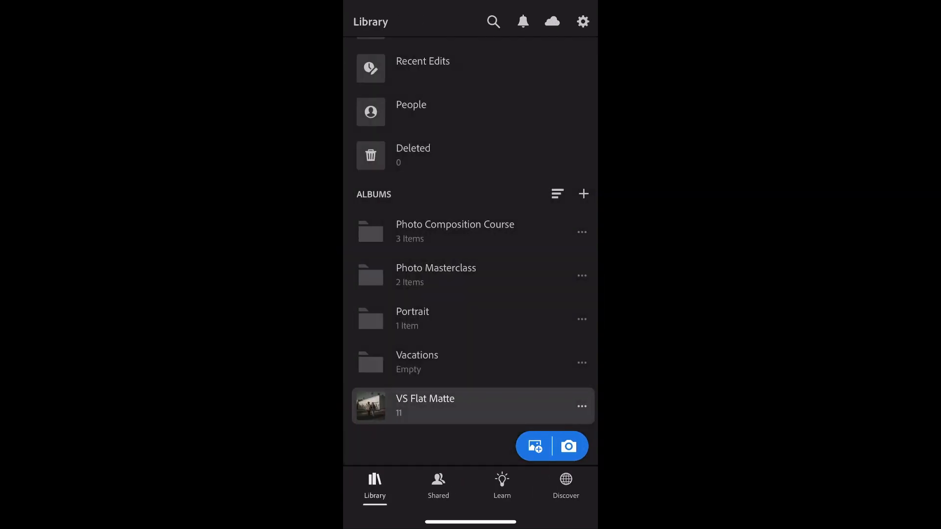
pyautogui.click(424, 405)
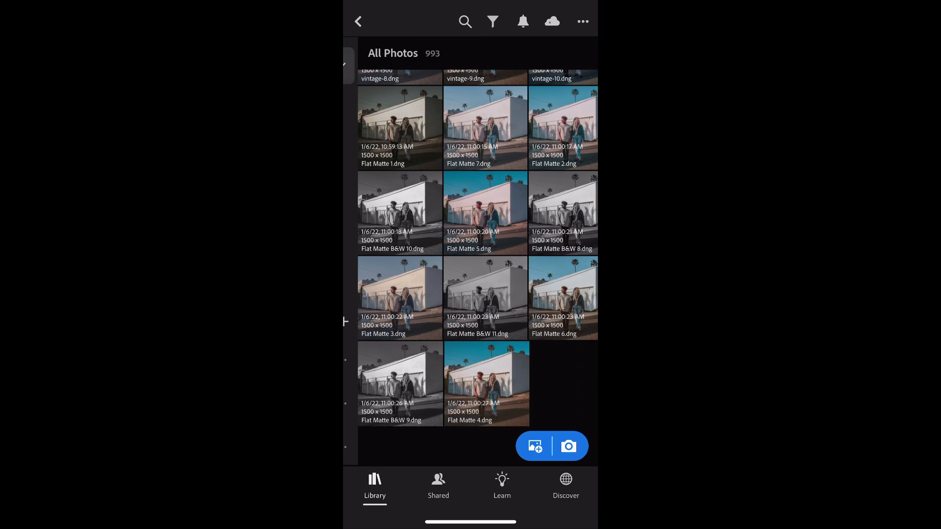
pyautogui.scroll(3)
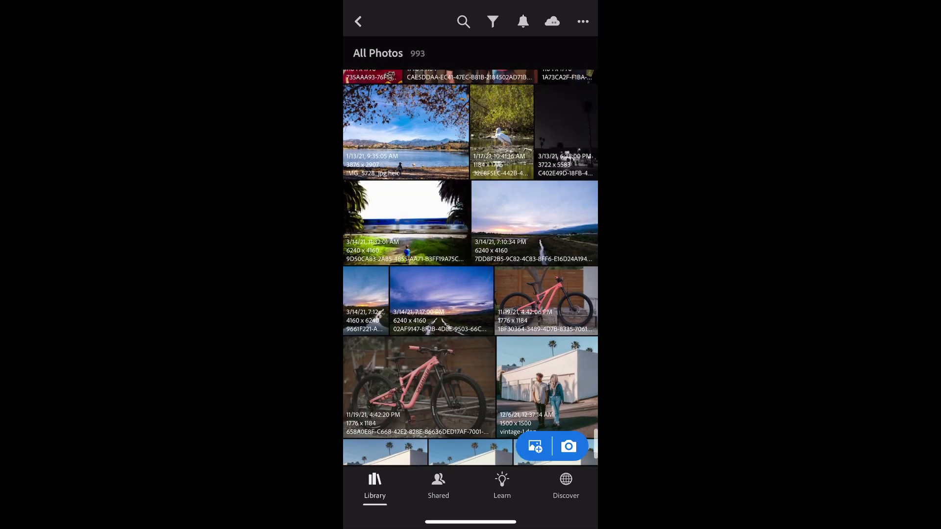
pyautogui.scroll(3)
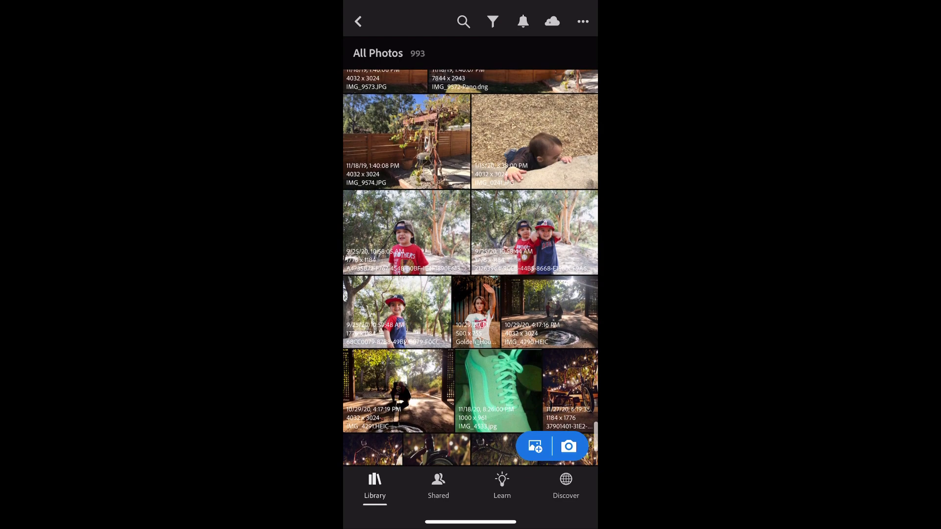
pyautogui.click(524, 232)
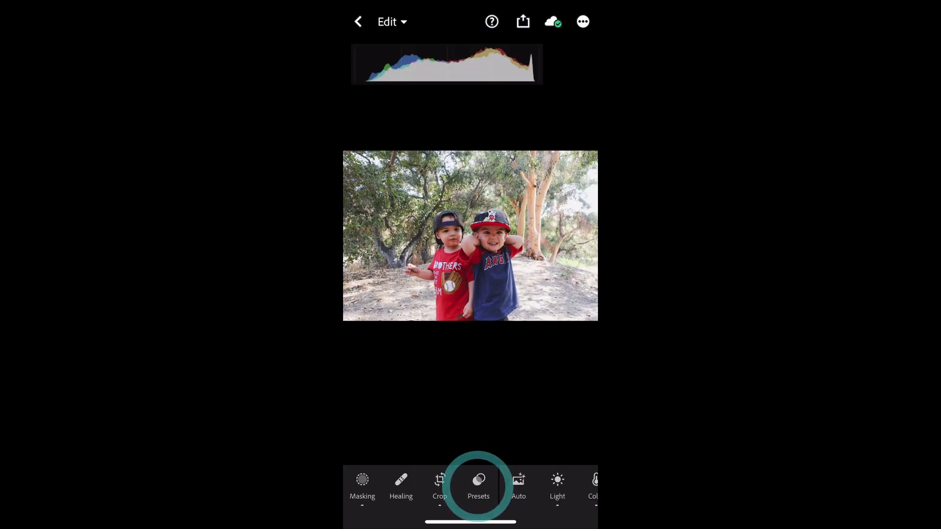
pyautogui.click(478, 486)
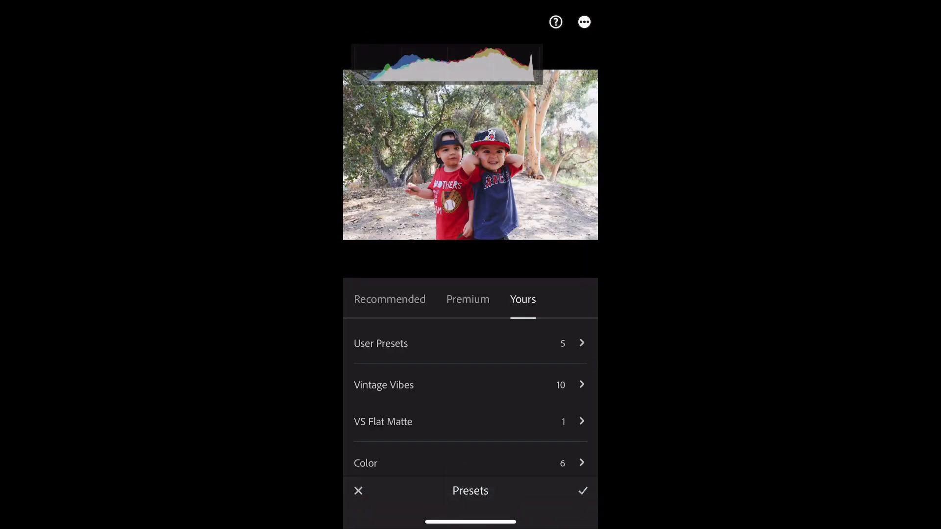
pyautogui.scroll(-3)
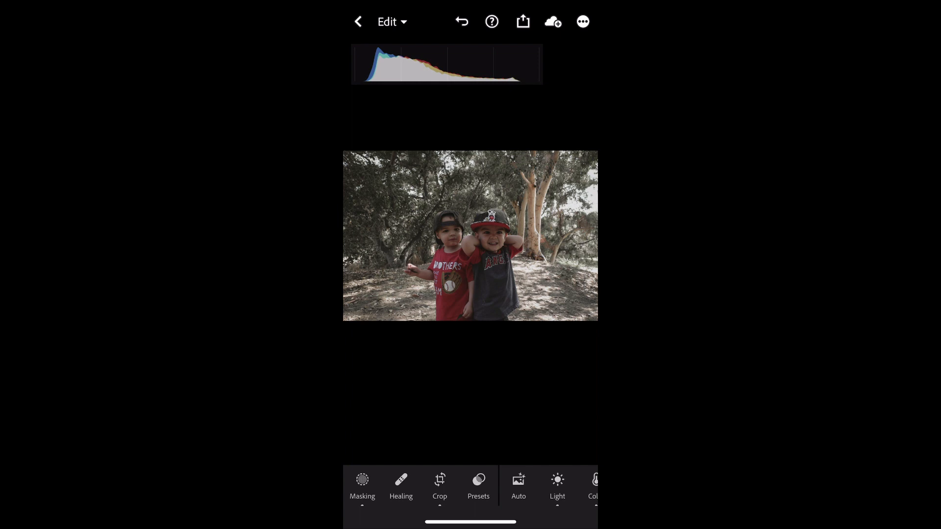
# - View the preset's Light values: Exposure +0.83, Contrast -38, Highlights -47, Shadows +50
pyautogui.click(556, 486)
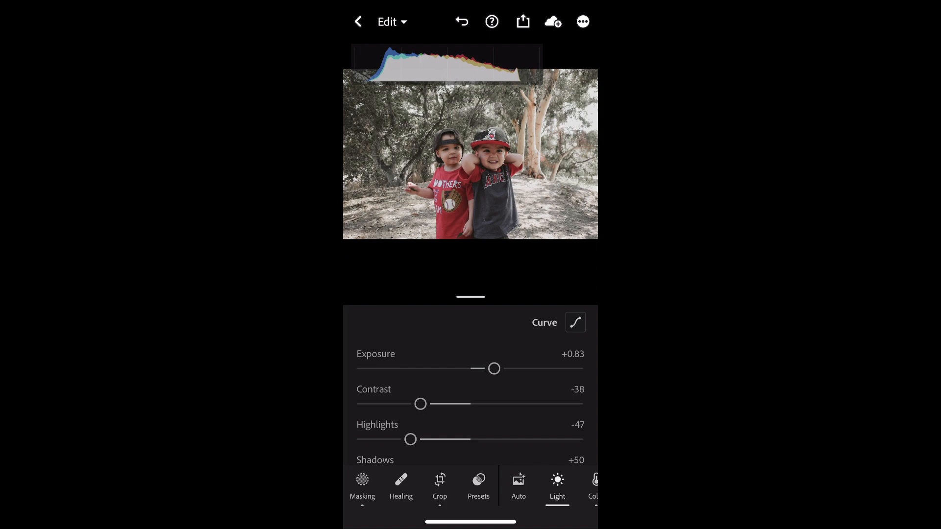
# - Start a preset from the blue-sky street photo, assigned to the VS Flat Matte group
pyautogui.click(358, 22)
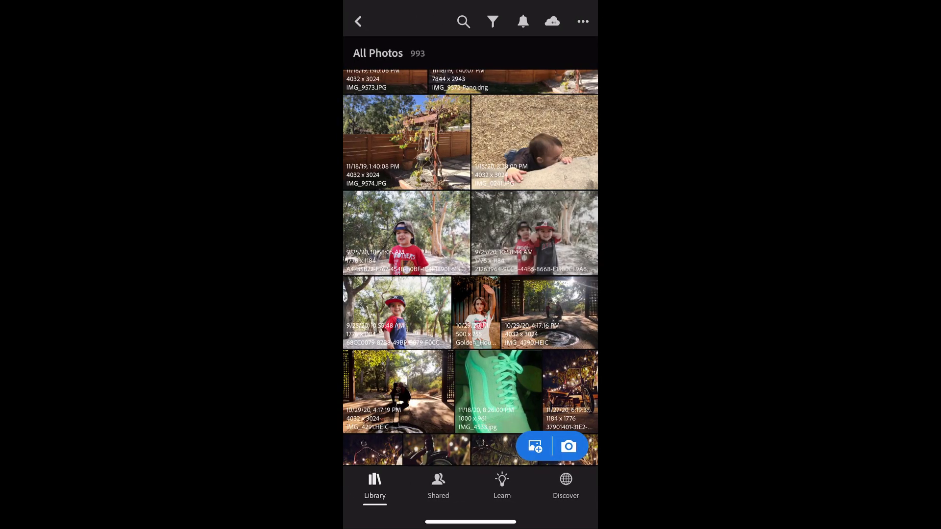
pyautogui.click(357, 21)
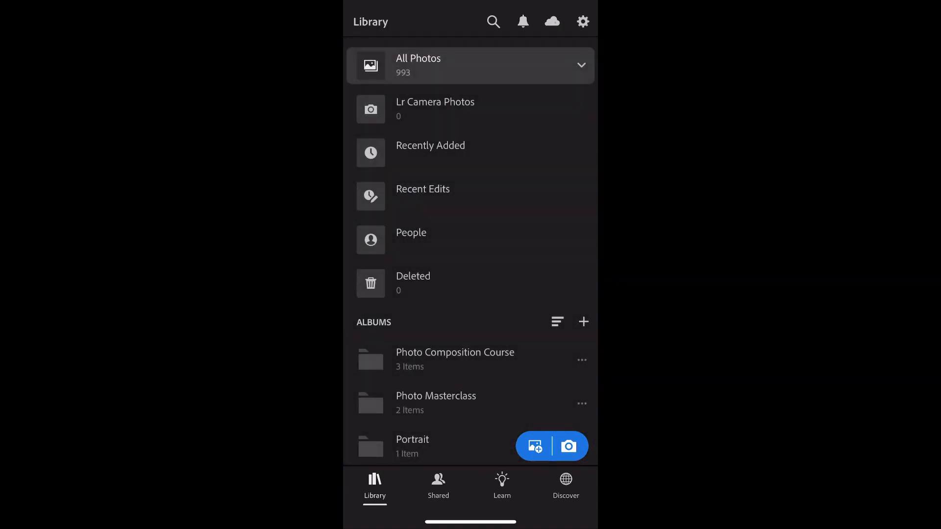
pyautogui.scroll(-3)
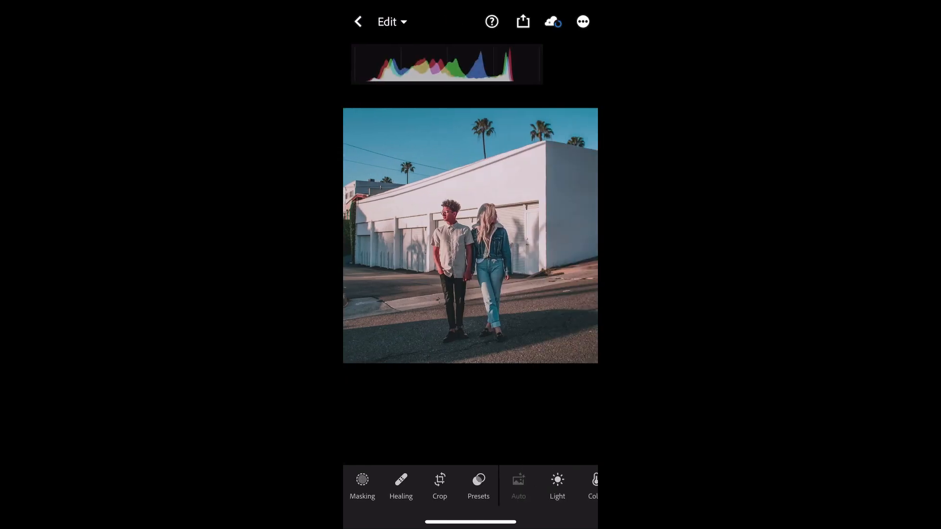
pyautogui.click(580, 22)
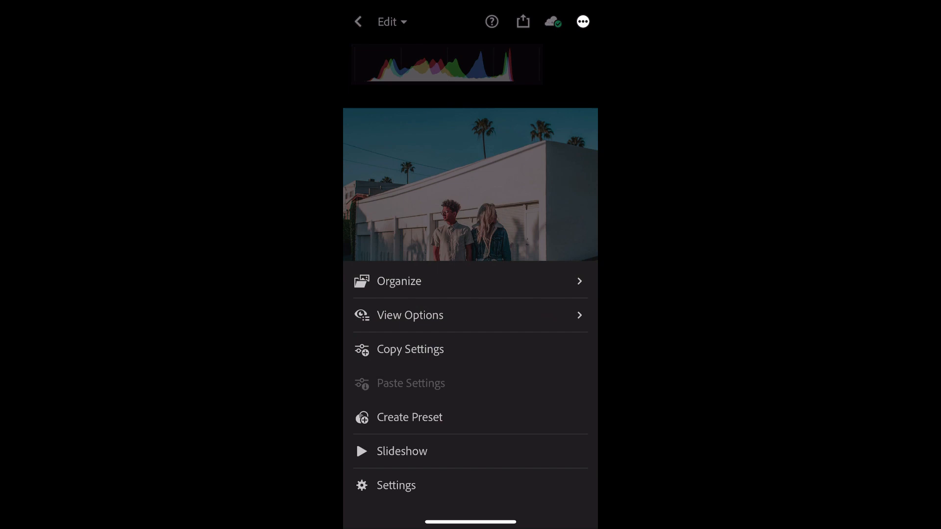
pyautogui.click(408, 417)
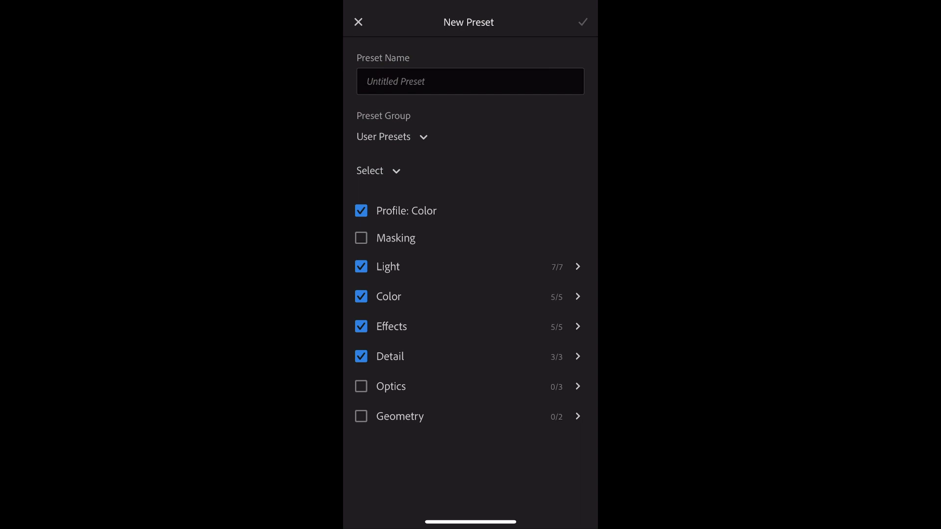
pyautogui.click(392, 136)
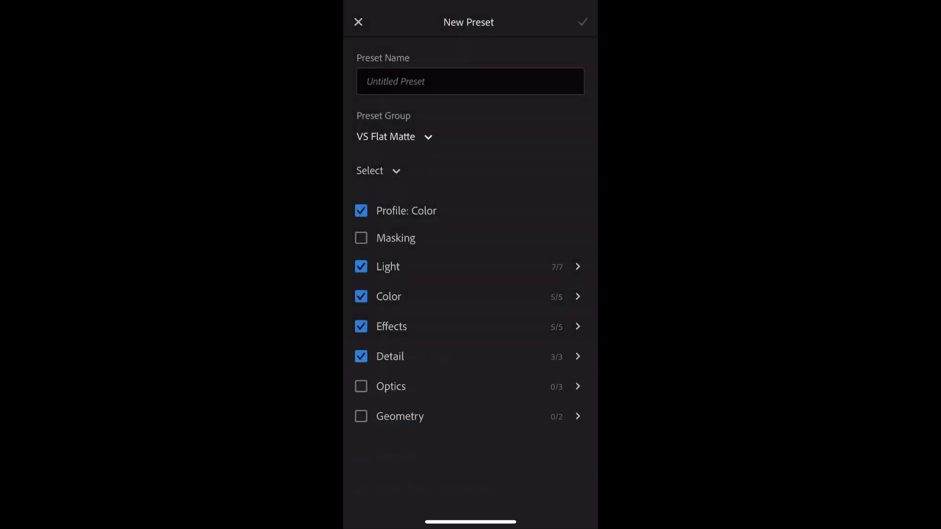